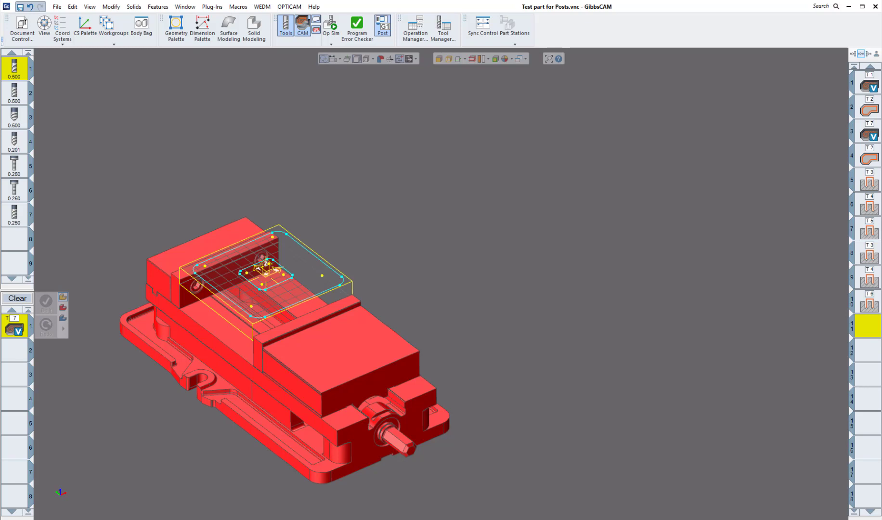
Start Op Sim so the raw stock block appears clamped in the vise
click(331, 25)
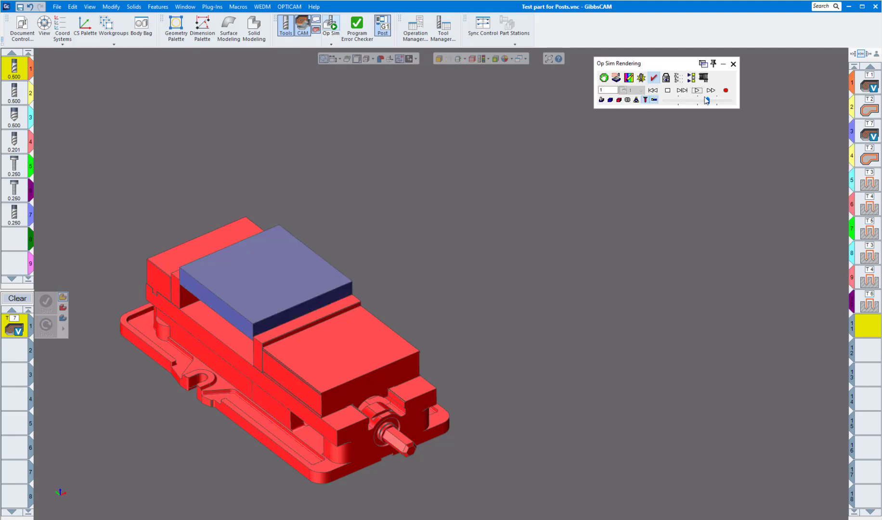
Play the simulation to EOP so the pocket with its square island is cut
click(696, 90)
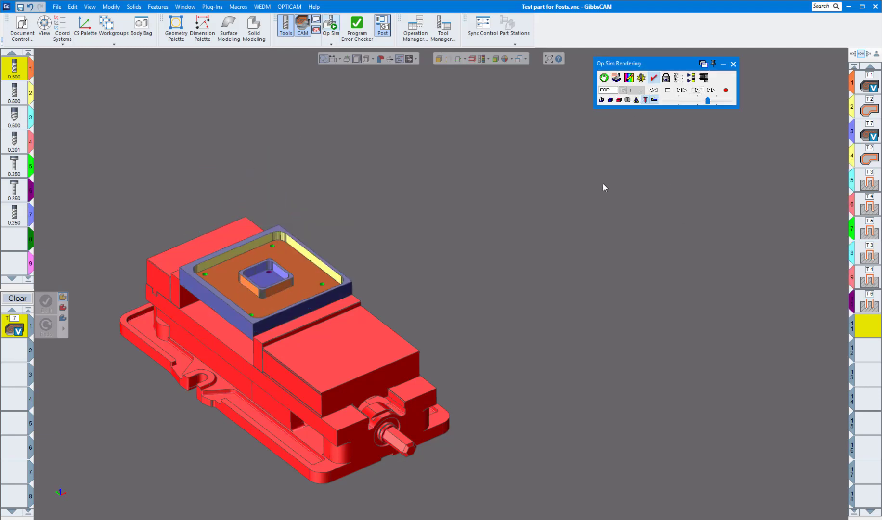
mouse_move(339, 261)
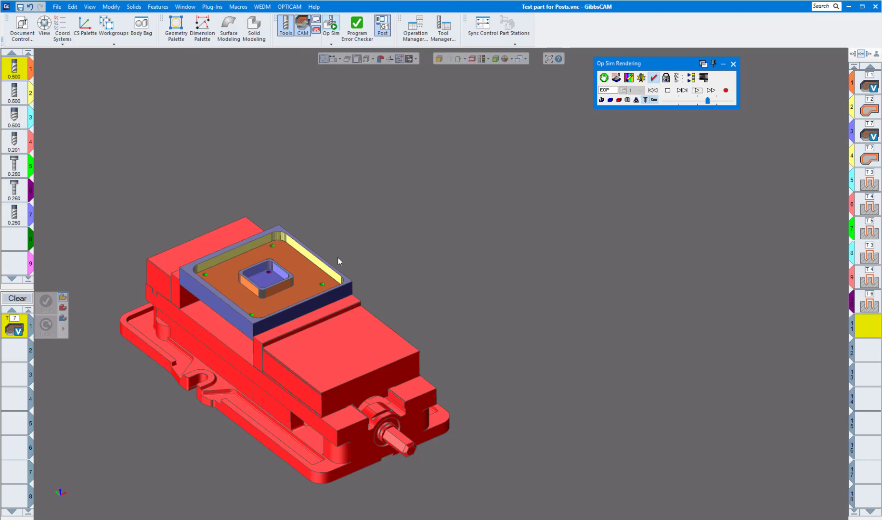
mouse_move(348, 334)
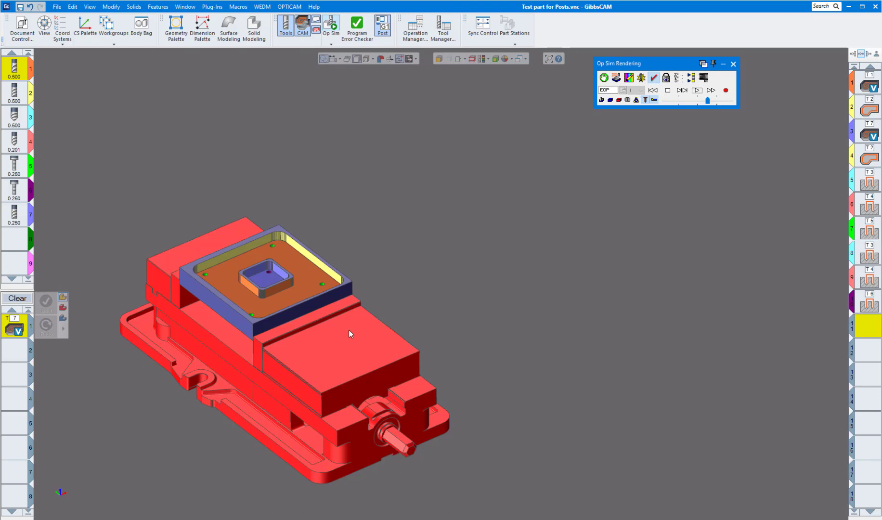
mouse_move(490, 228)
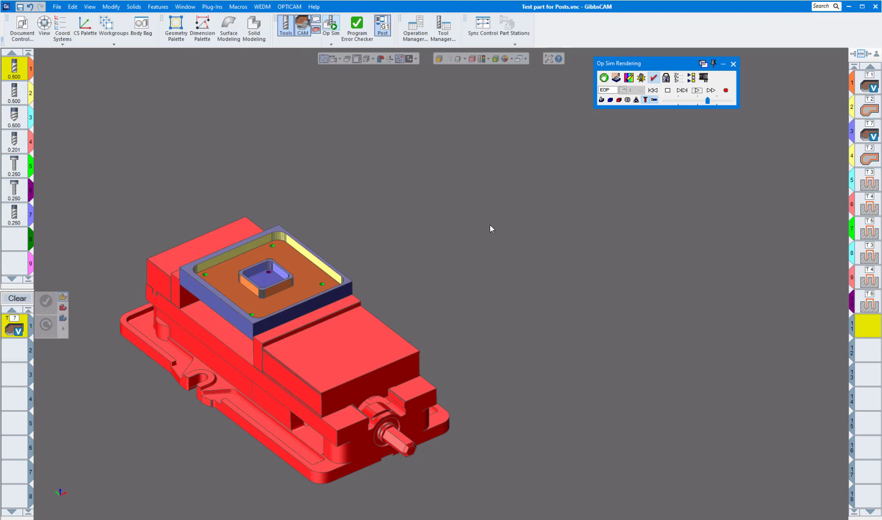
mouse_move(160, 278)
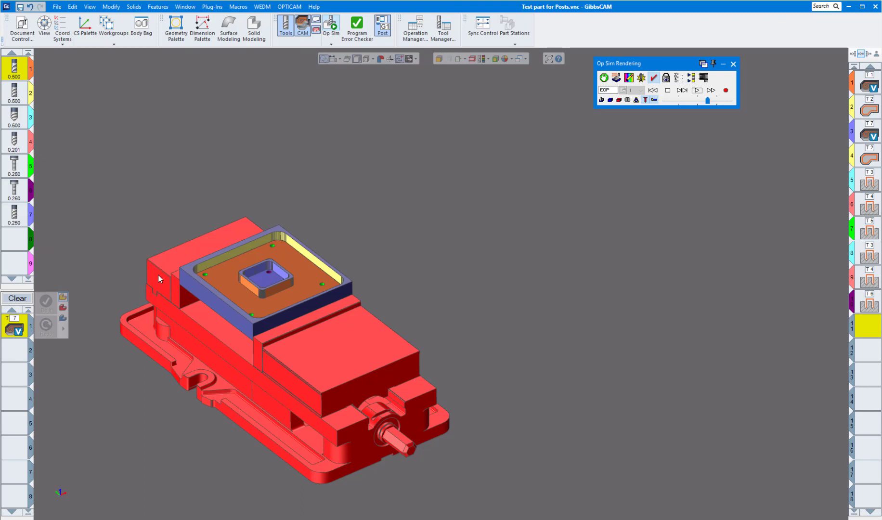
mouse_move(186, 275)
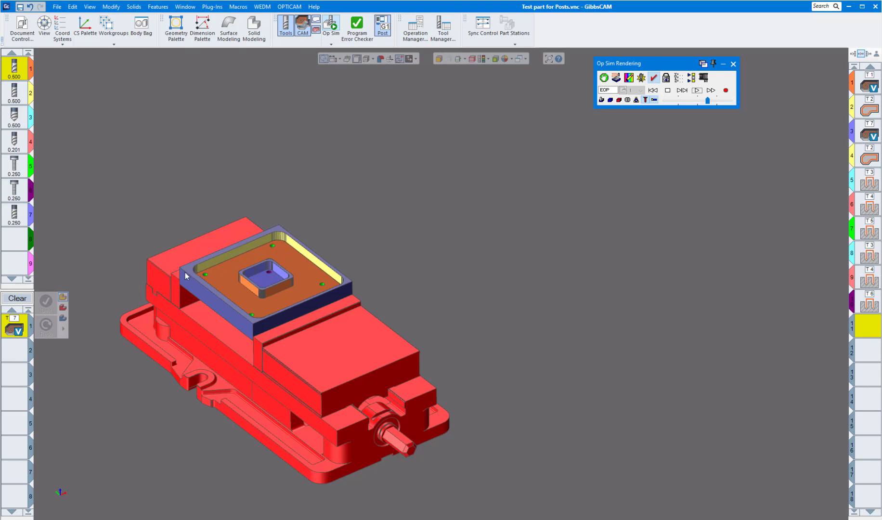
mouse_move(302, 224)
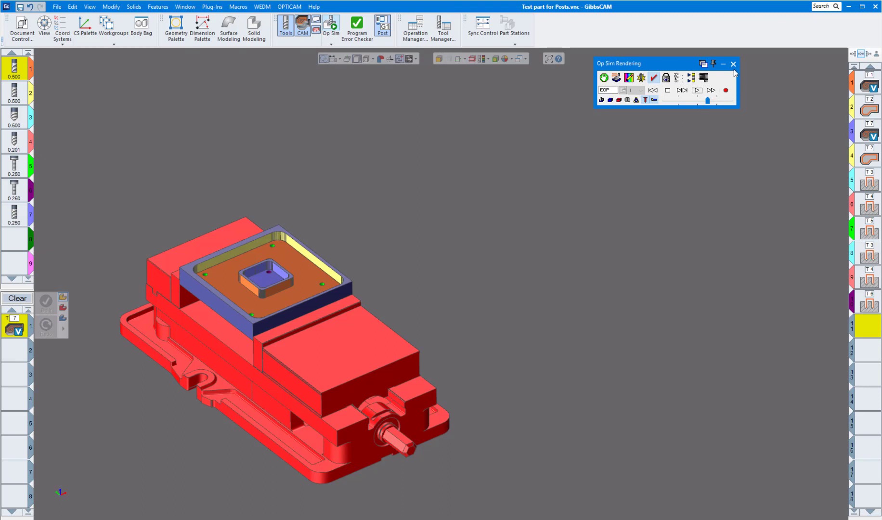
Exit the simulation and bring up Document Control showing the stock sizes
click(734, 63)
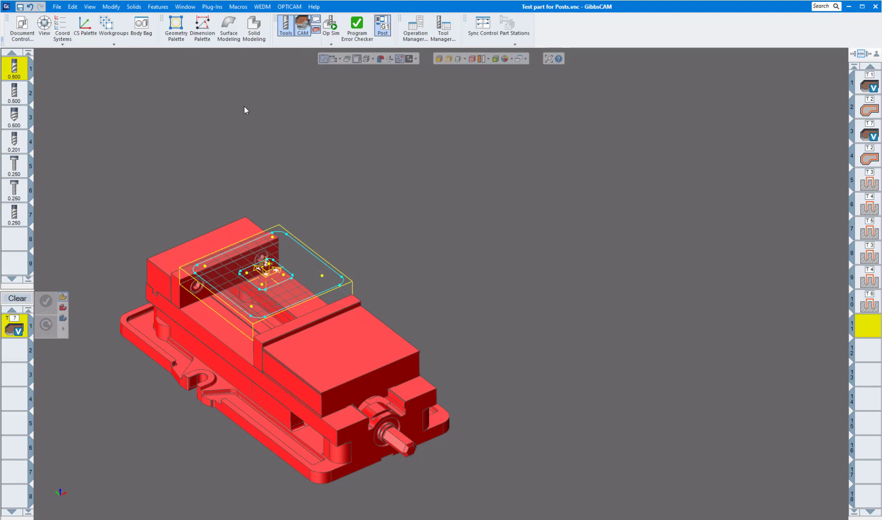
mouse_move(476, 228)
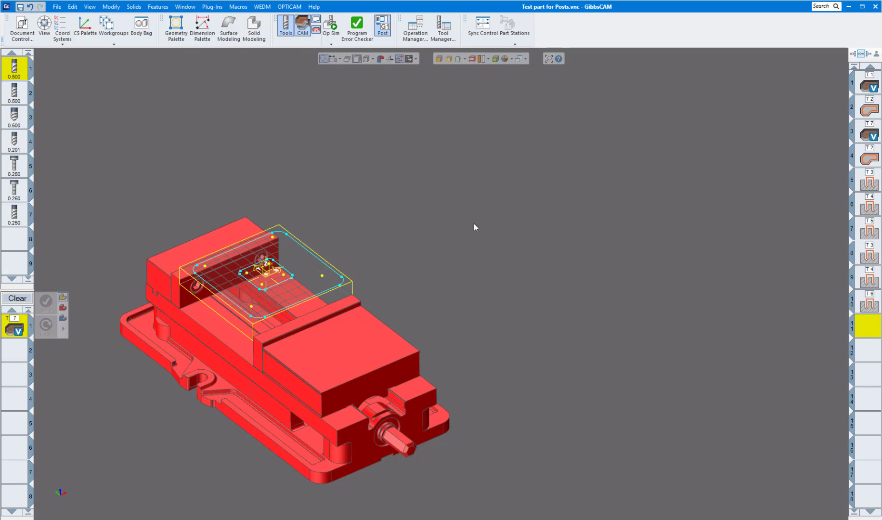
mouse_move(489, 155)
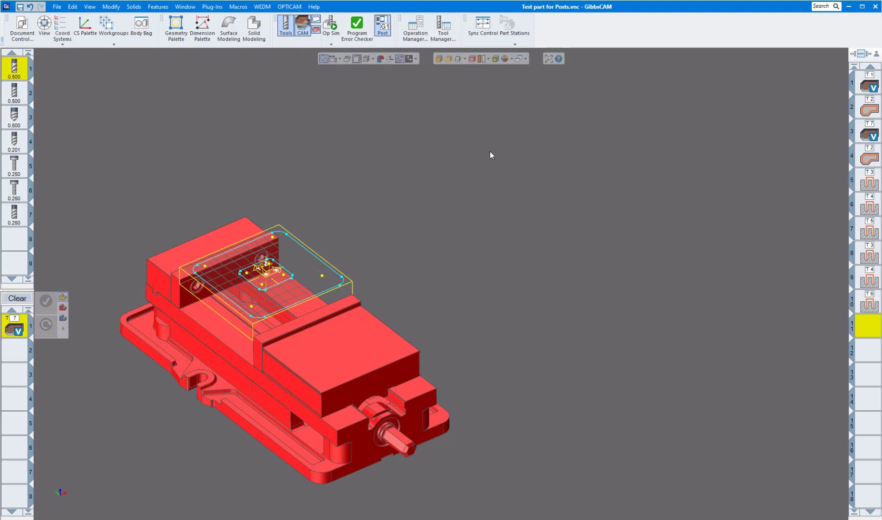
mouse_move(567, 243)
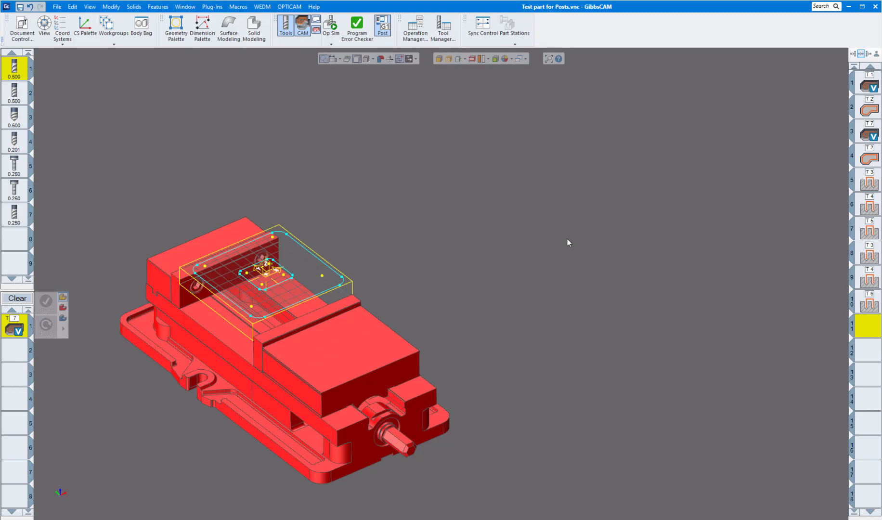
mouse_move(270, 163)
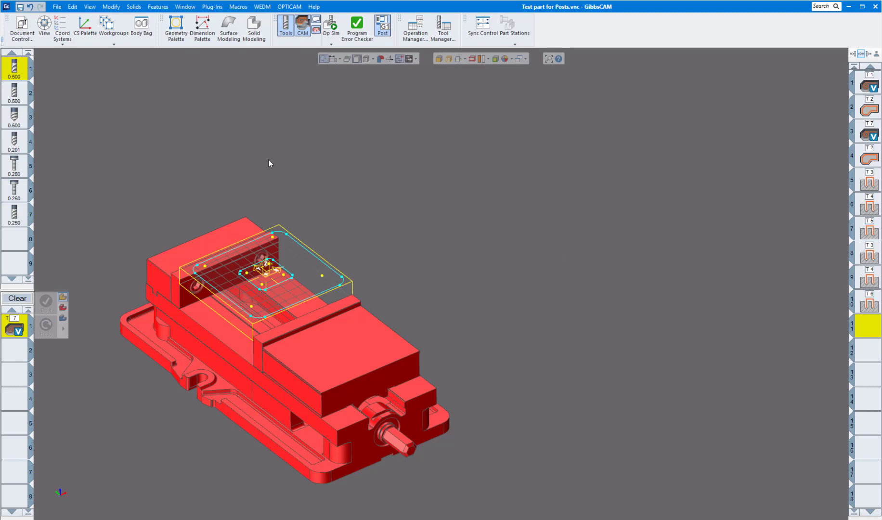
click(21, 28)
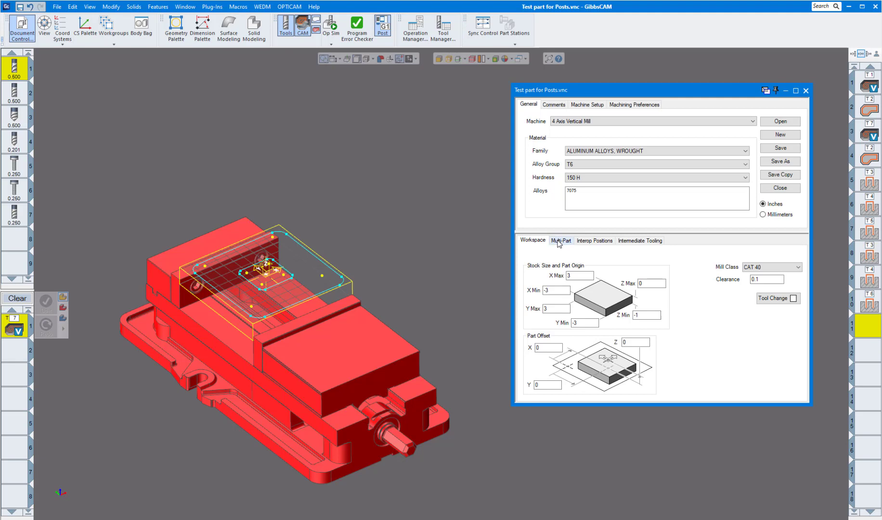
Set Multi-Part to Part Duplication with 2 parts offset 12 in X
click(561, 240)
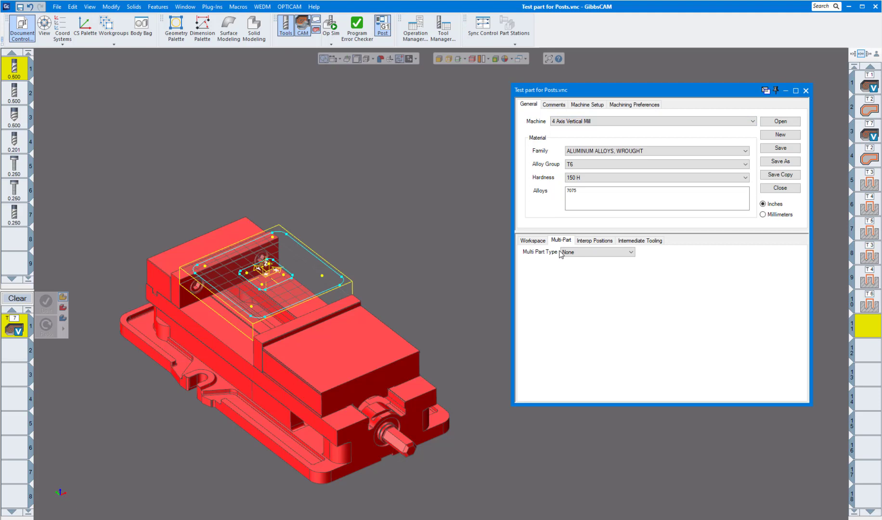
click(629, 251)
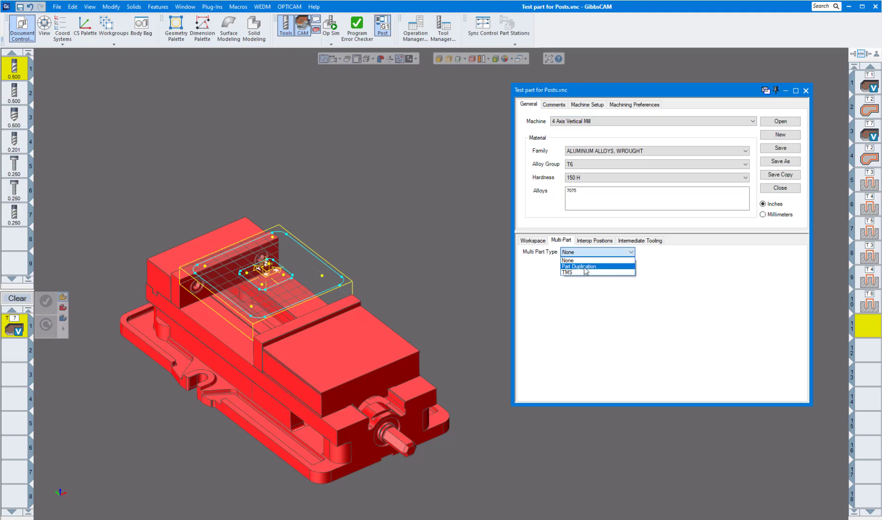
click(578, 266)
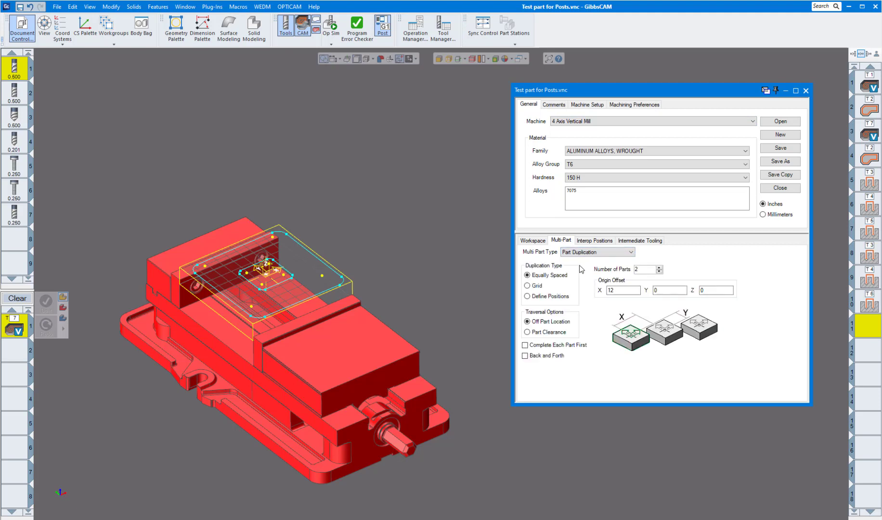
mouse_move(576, 275)
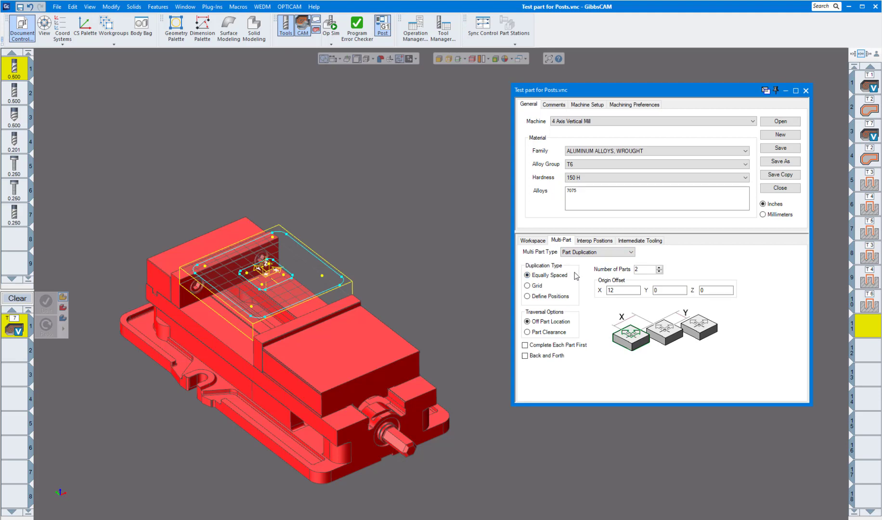
mouse_move(623, 290)
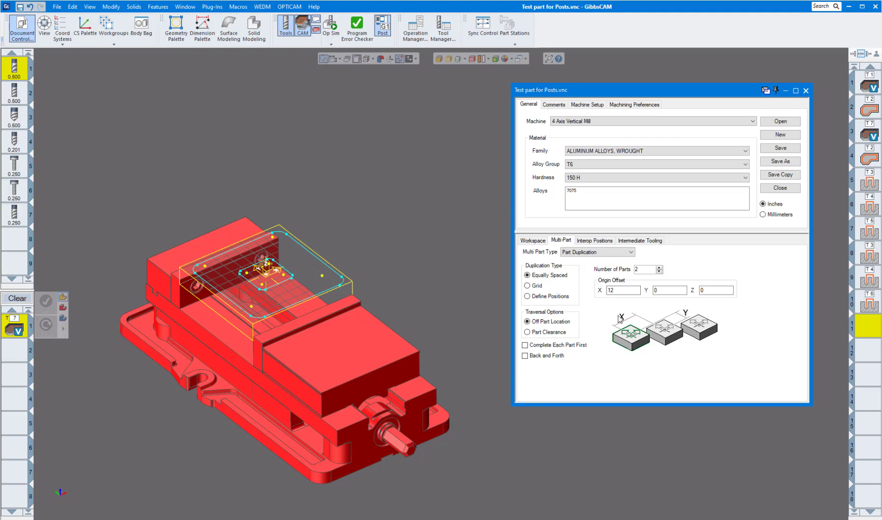
click(622, 290)
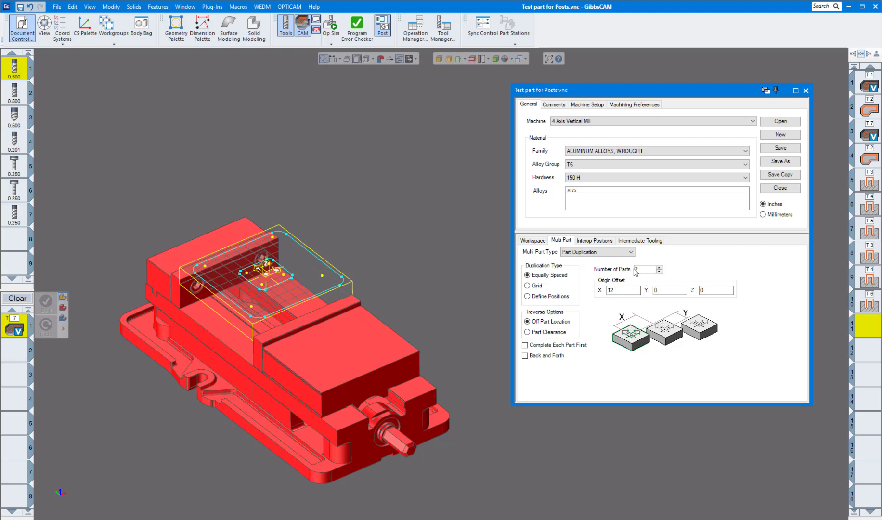
click(659, 267)
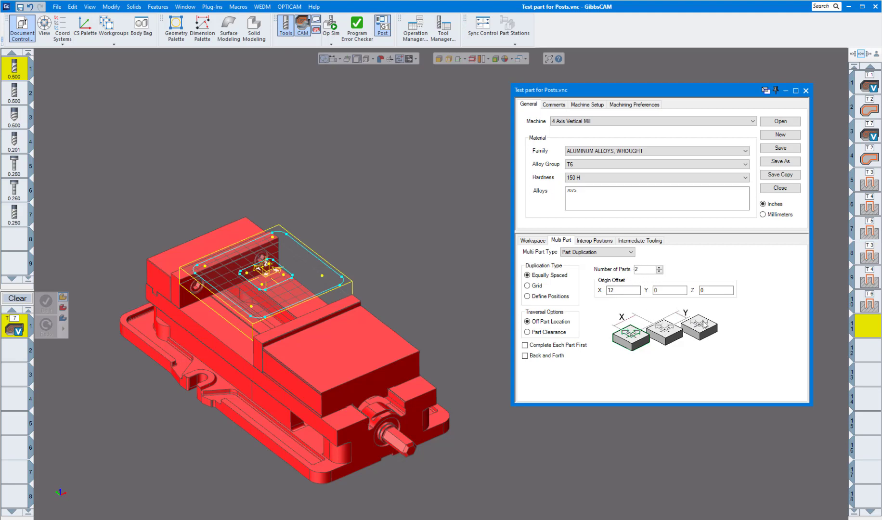
mouse_move(679, 335)
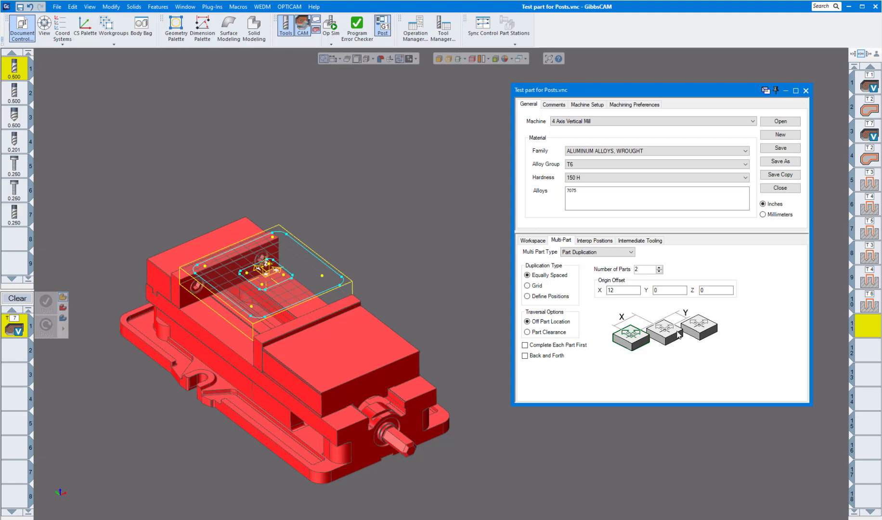
mouse_move(558, 317)
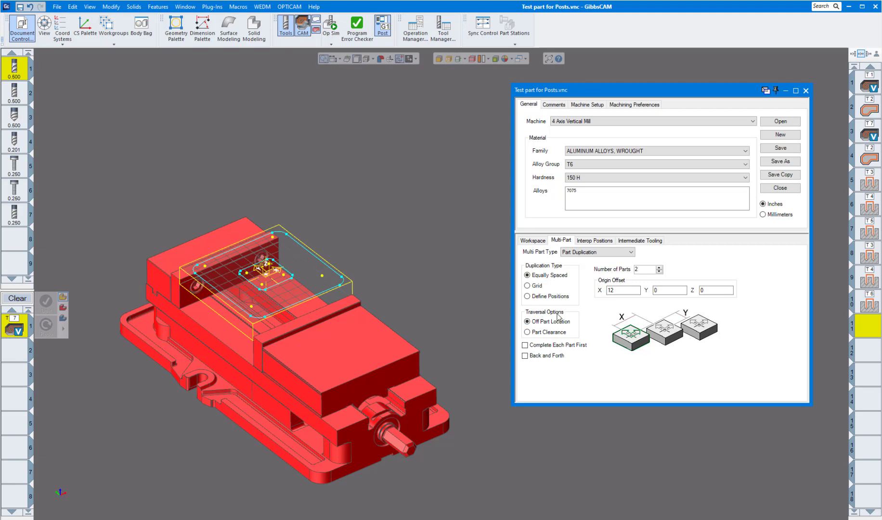
mouse_move(538, 330)
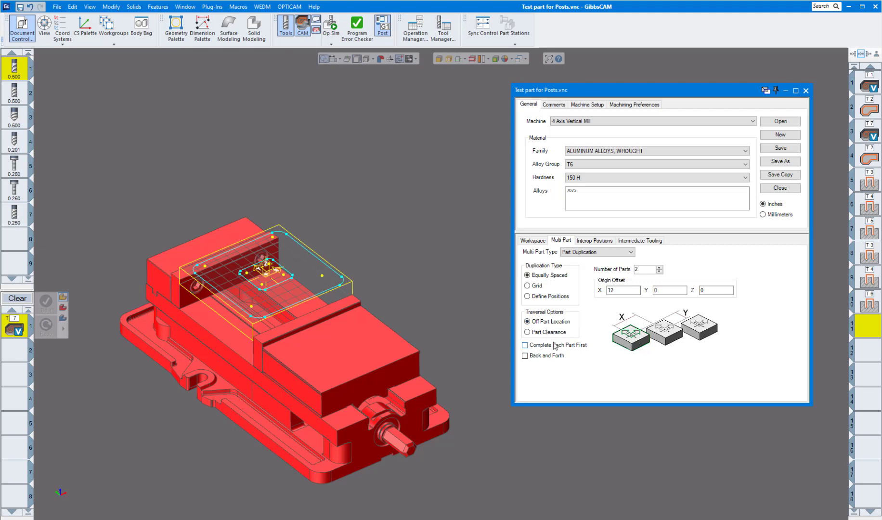
click(527, 321)
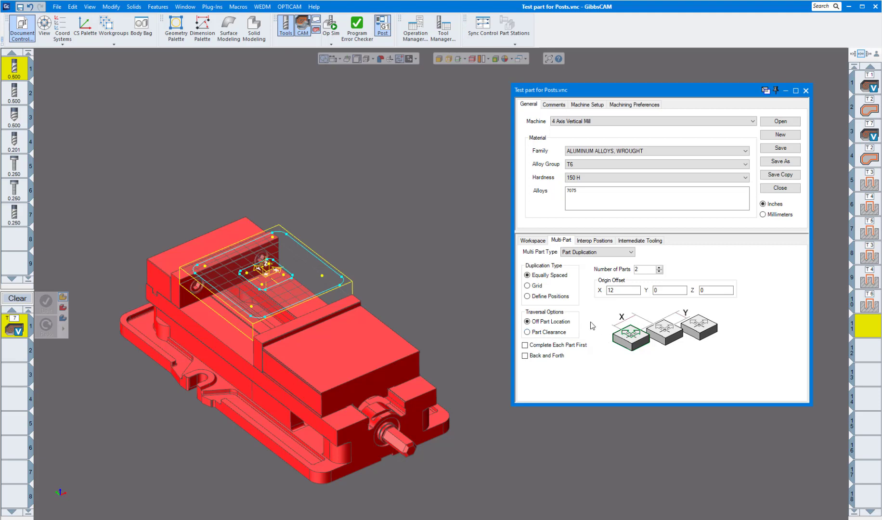
mouse_move(547, 341)
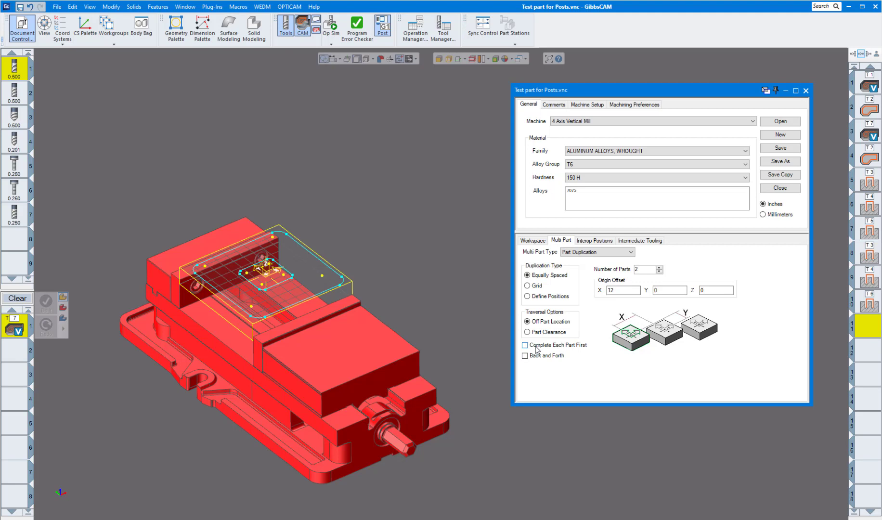
mouse_move(537, 361)
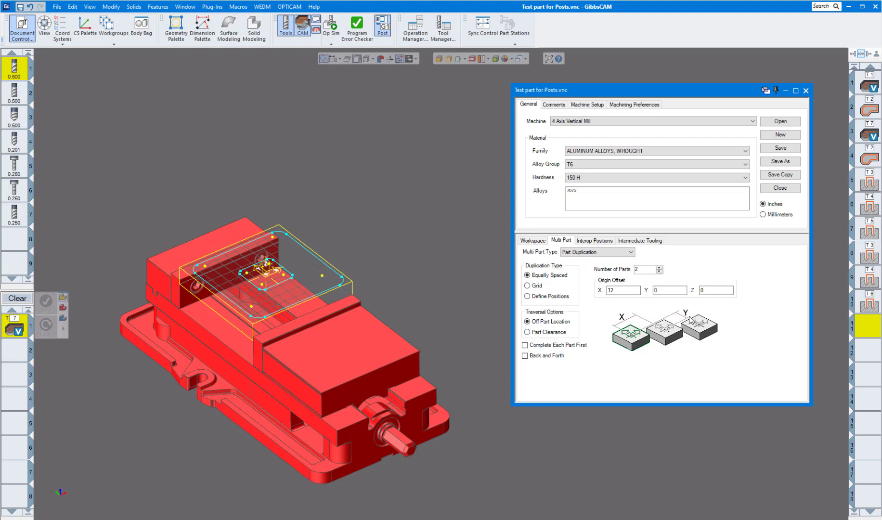
mouse_move(679, 320)
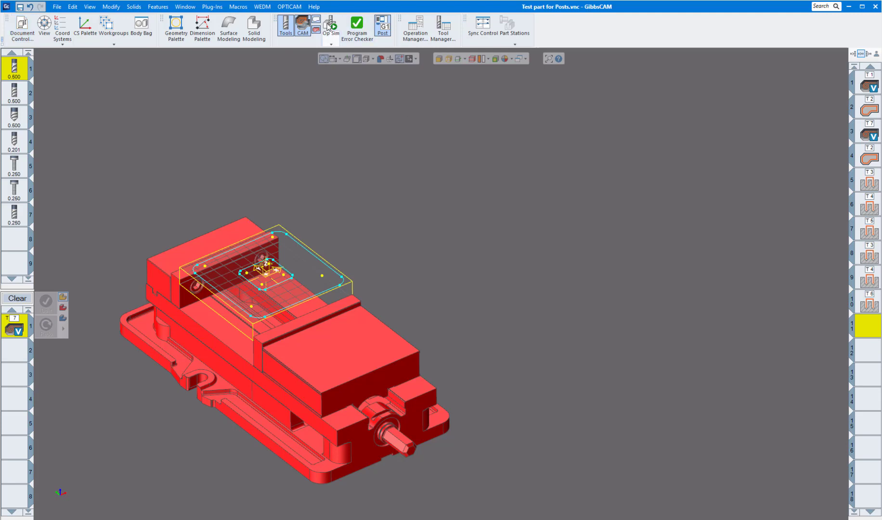
Run Op Sim to the end so both vises show pocketed parts
click(331, 25)
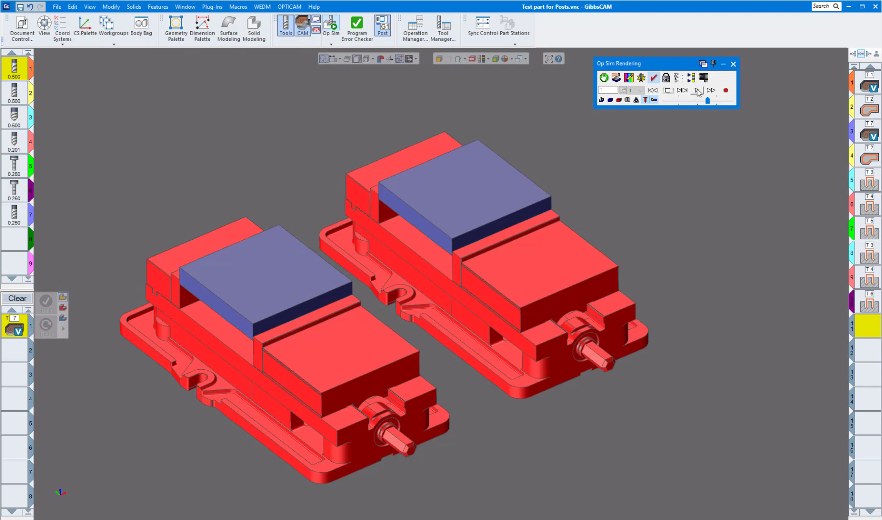
click(696, 91)
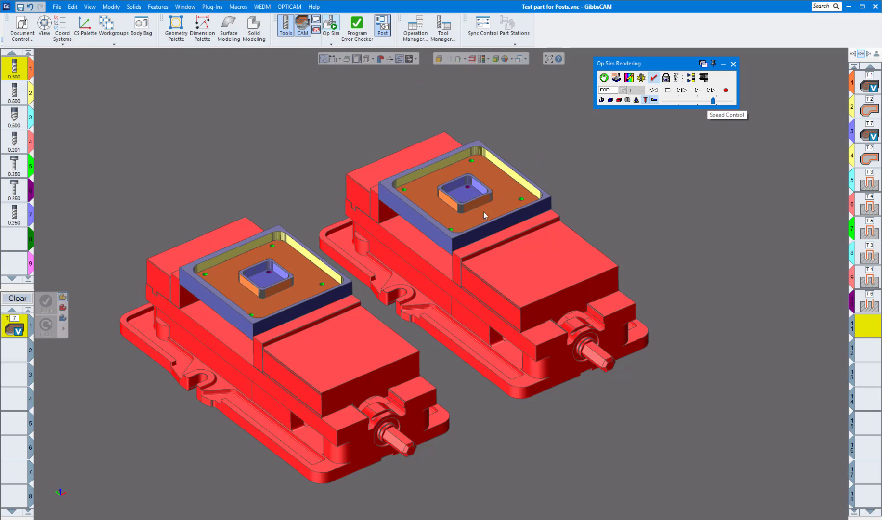
mouse_move(626, 184)
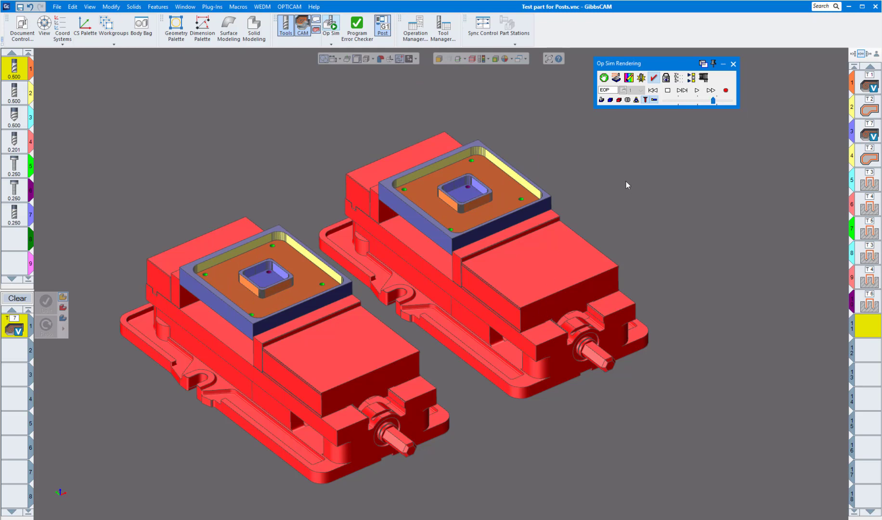
mouse_move(434, 72)
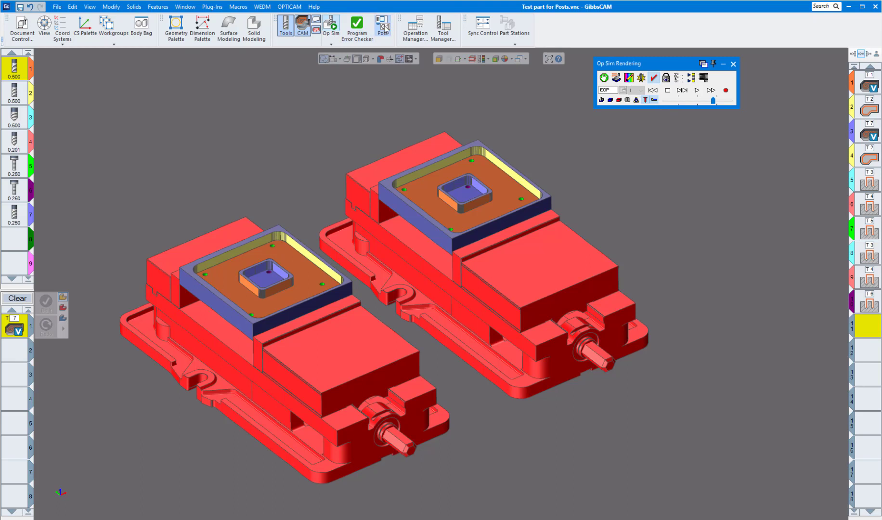
Post the two-part program to the Haas NCF file and show it in the G-code editor
click(383, 27)
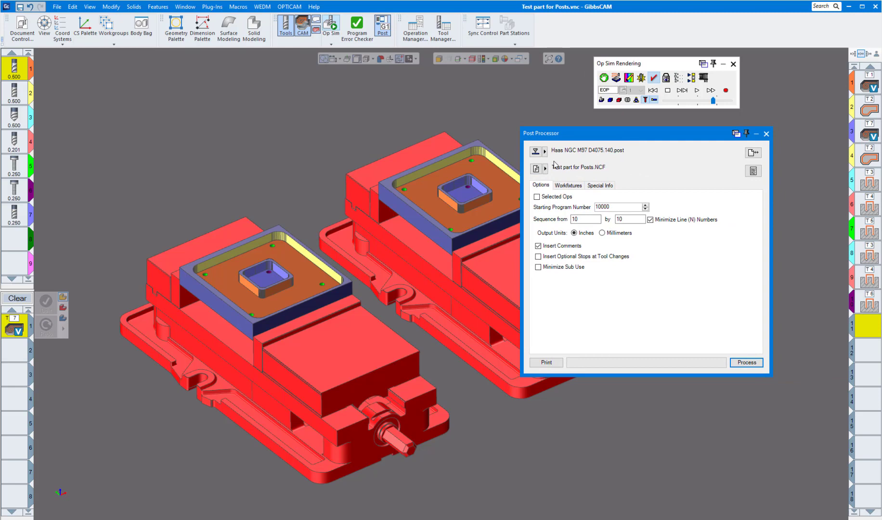
click(746, 362)
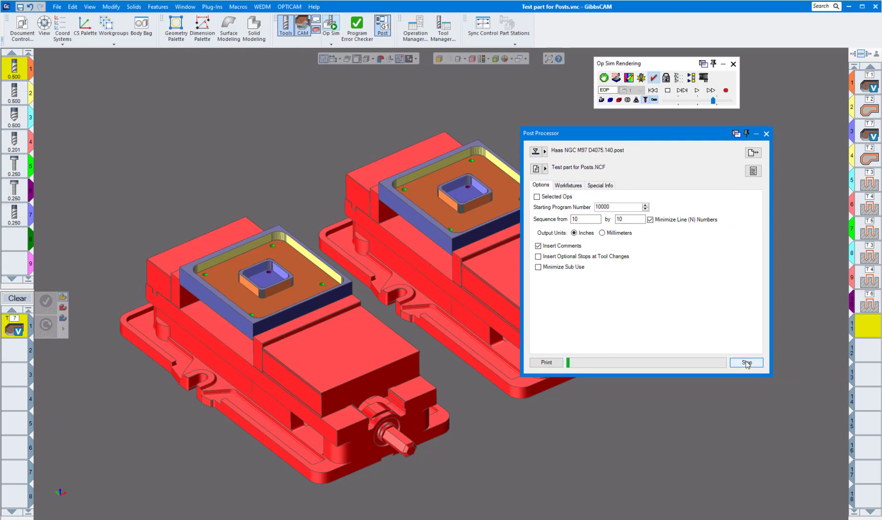
click(746, 362)
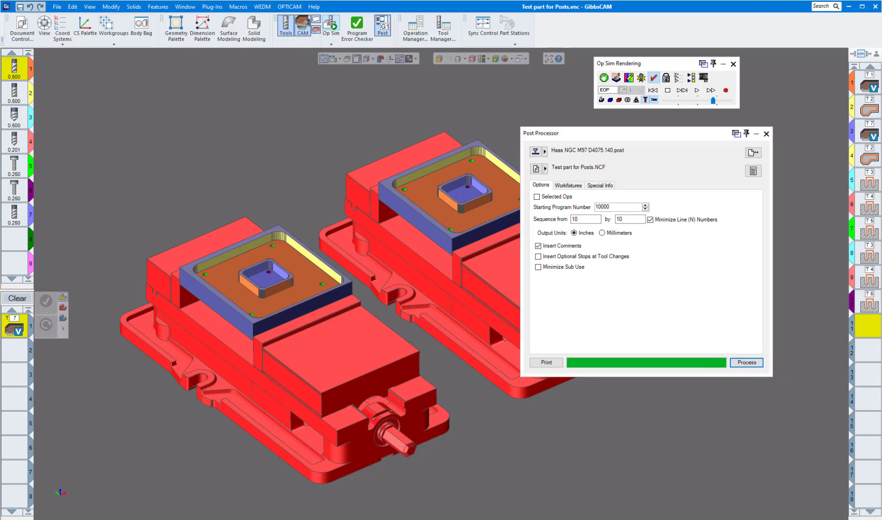
click(747, 362)
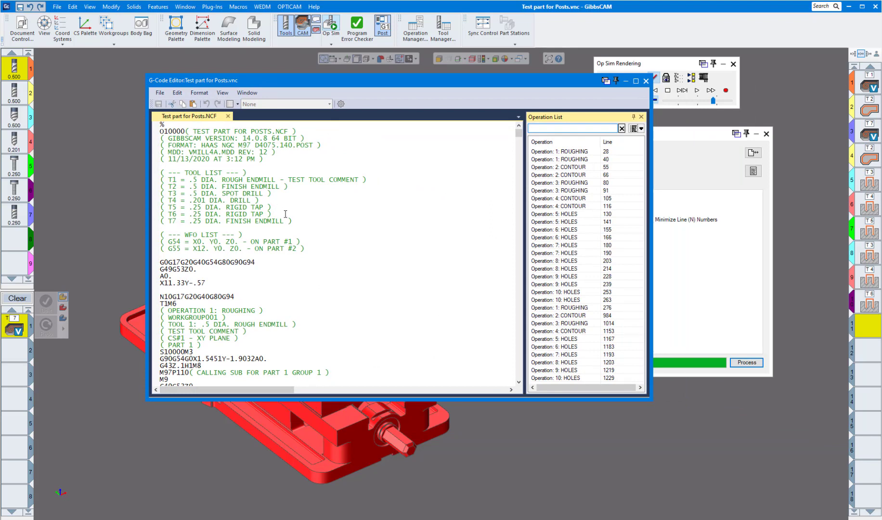
Scroll the code to see operation 1 posted for G54 then again for G55
scroll(down, 3)
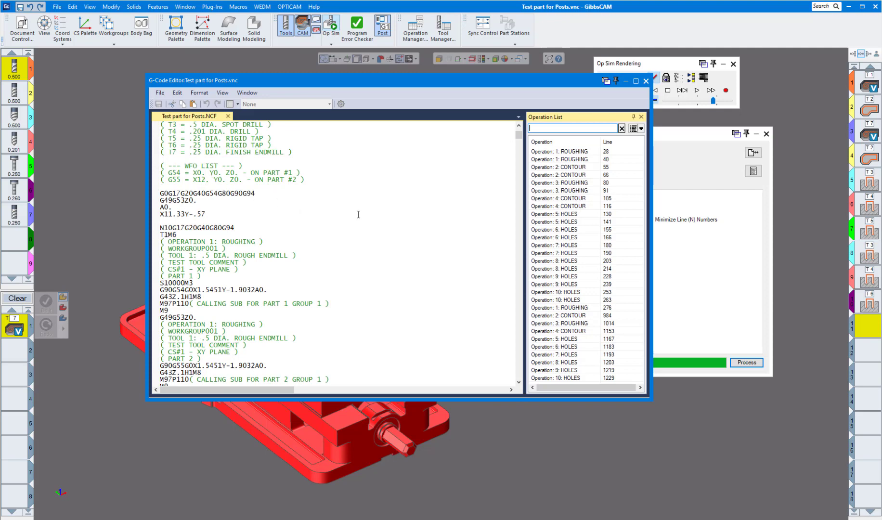
mouse_move(348, 218)
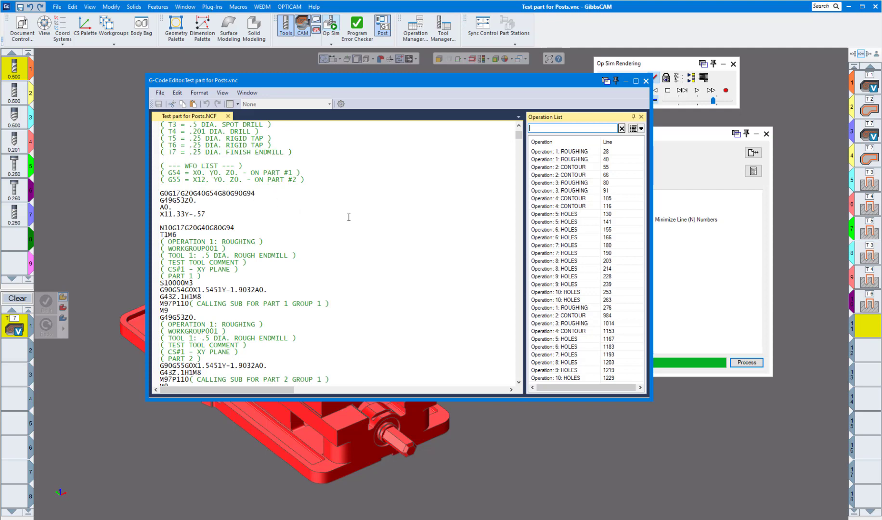
mouse_move(298, 227)
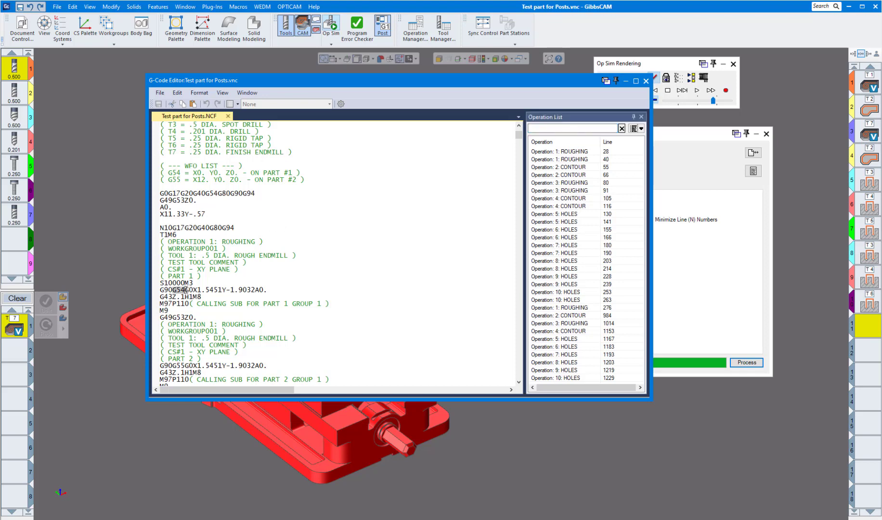
scroll(down, 3)
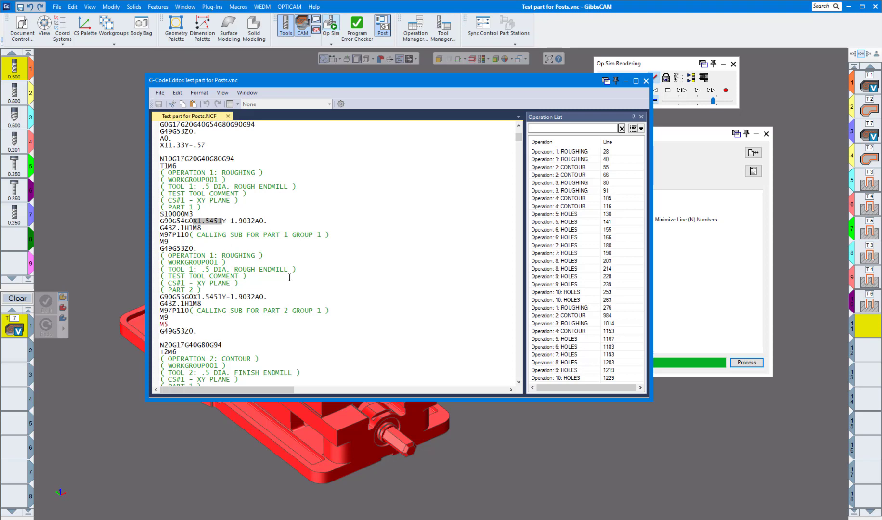
mouse_move(193, 296)
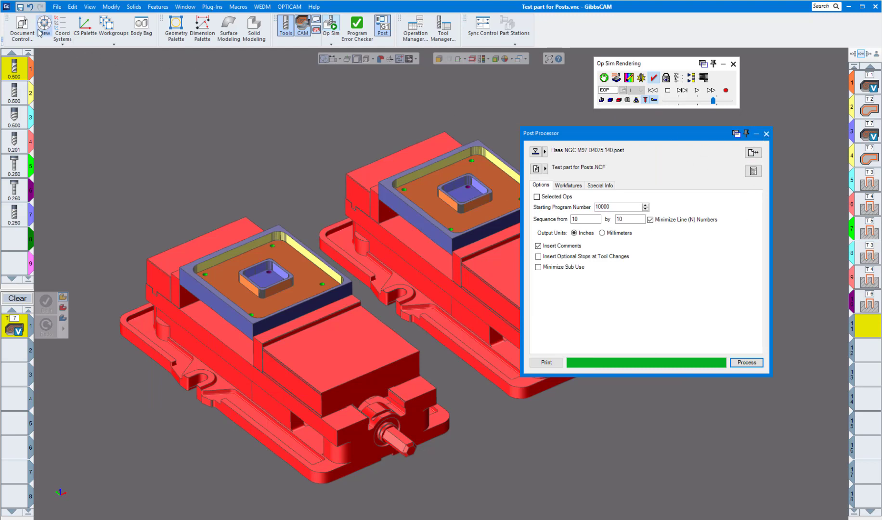
Enable Complete Each Part First in Multi-Part and re-post the program
click(21, 29)
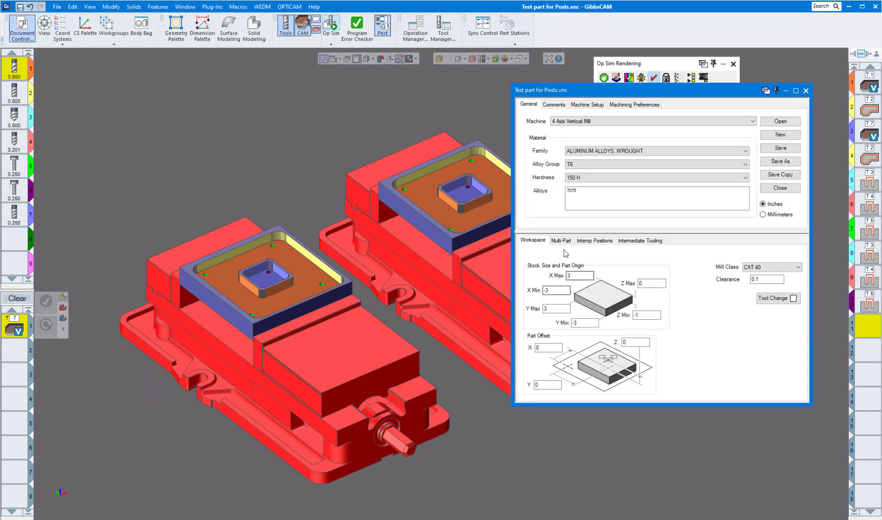
click(561, 241)
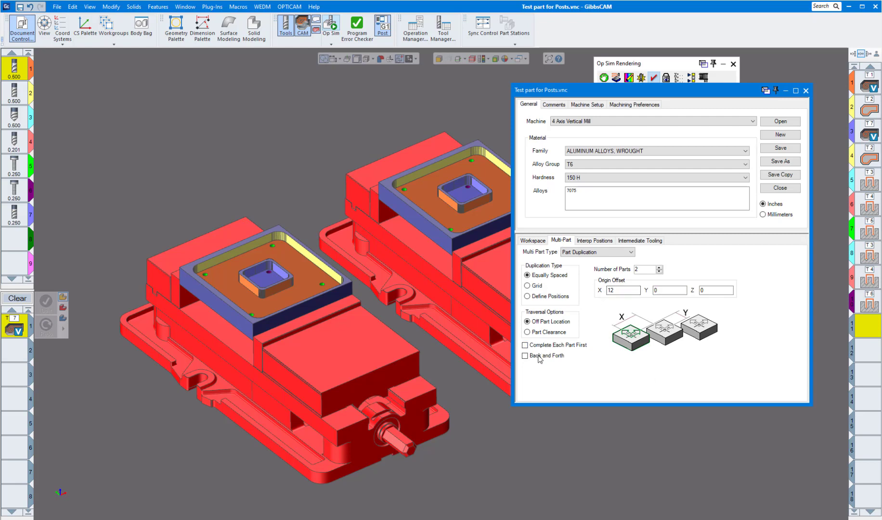
click(524, 345)
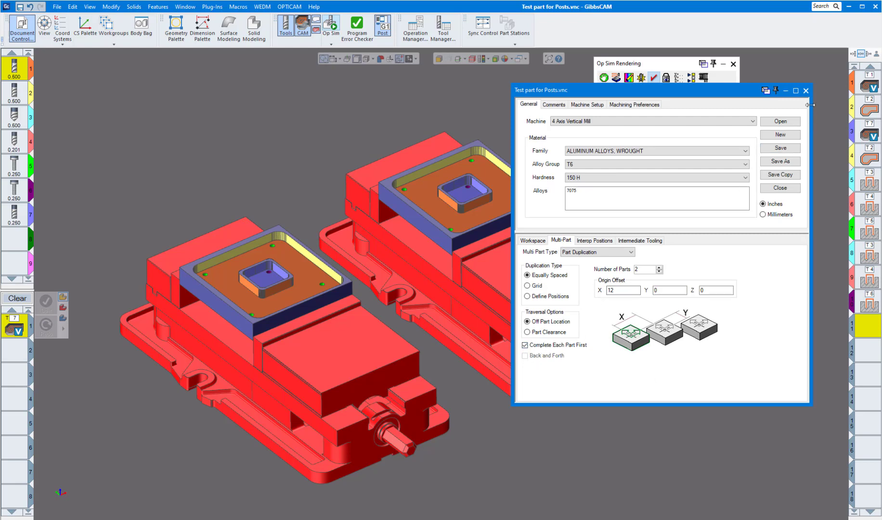
click(382, 27)
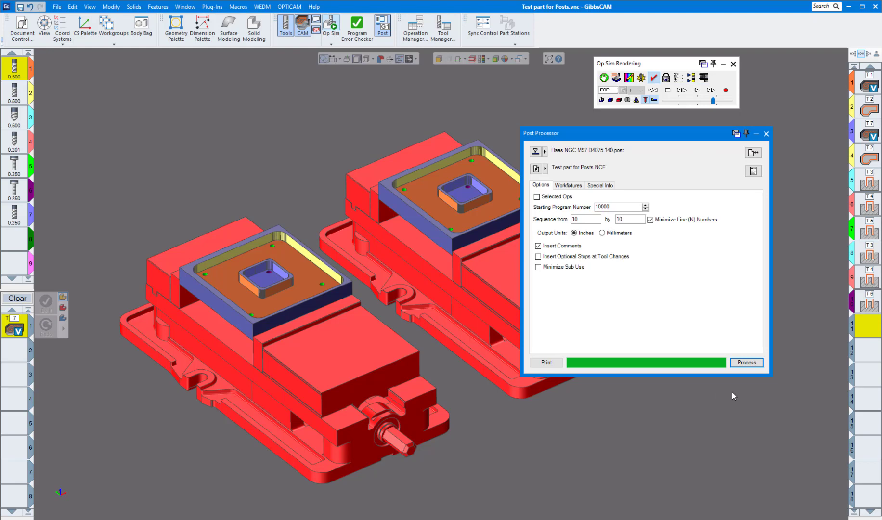
click(747, 362)
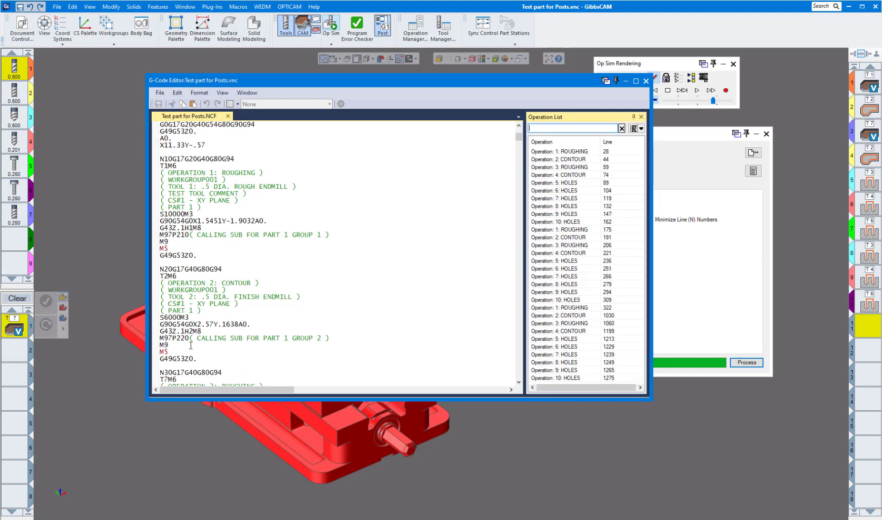
Review that all G54 operations precede G55, then close the code file and Post Processor
scroll(down, 3)
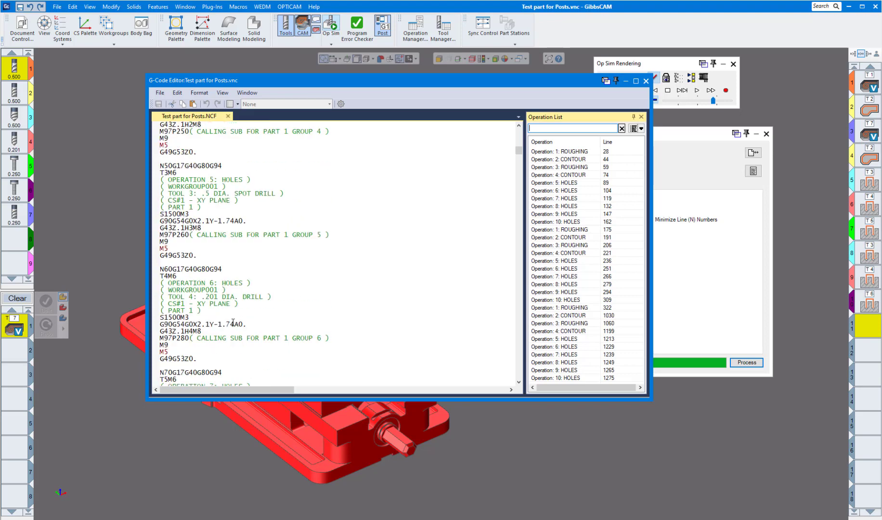
scroll(up, 3)
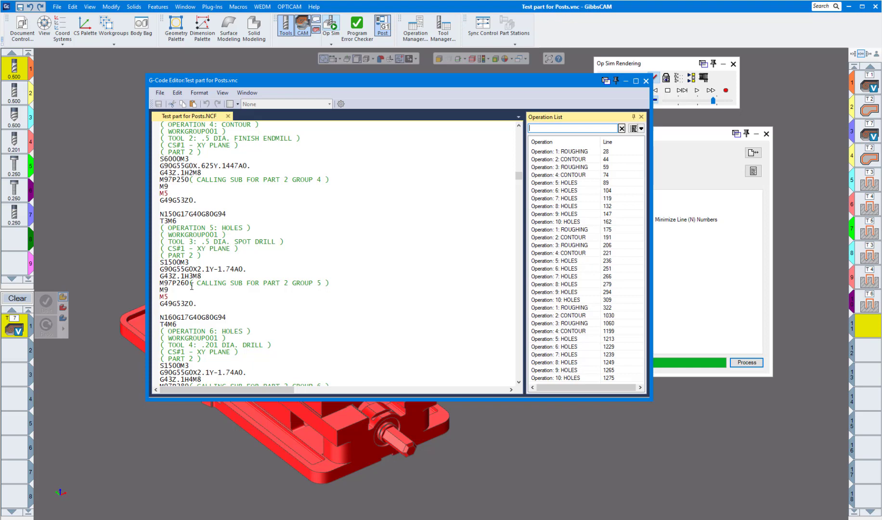
scroll(up, 3)
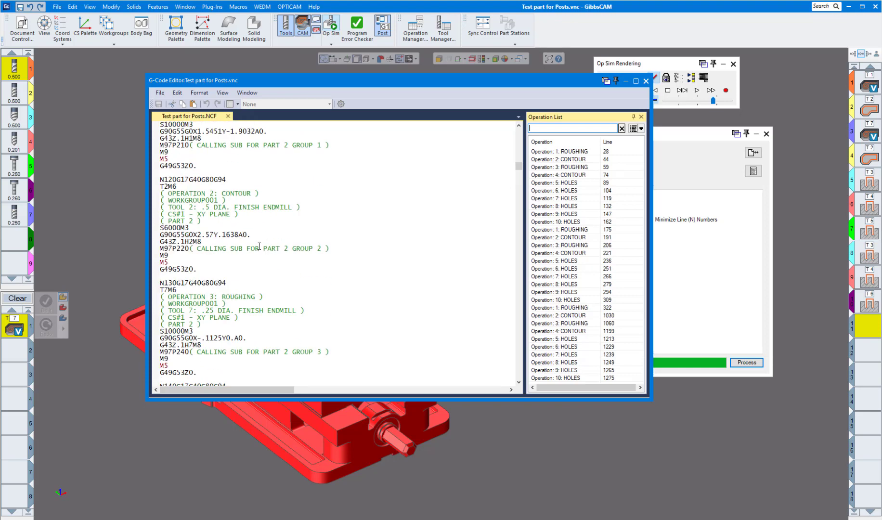
click(646, 80)
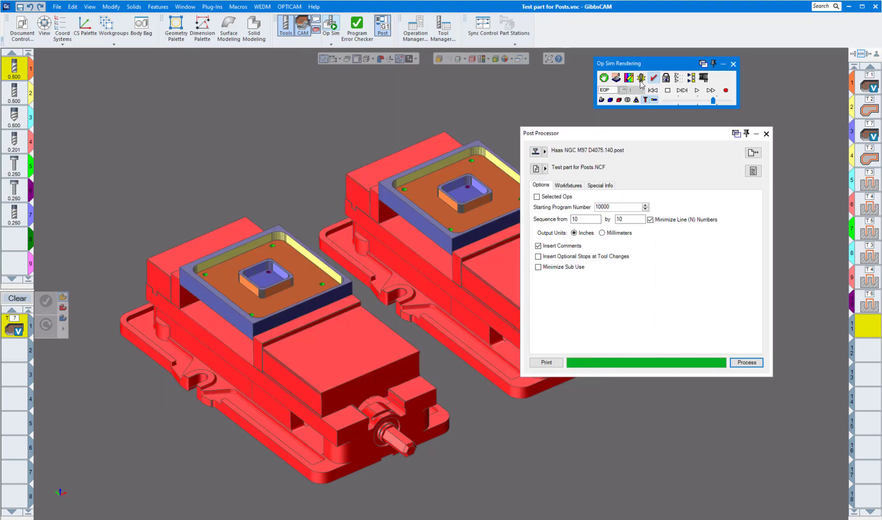
click(767, 134)
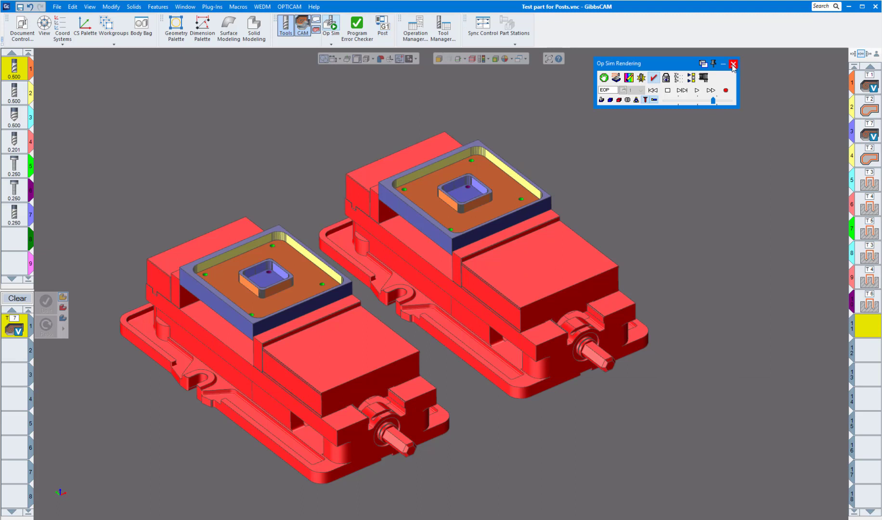
click(733, 63)
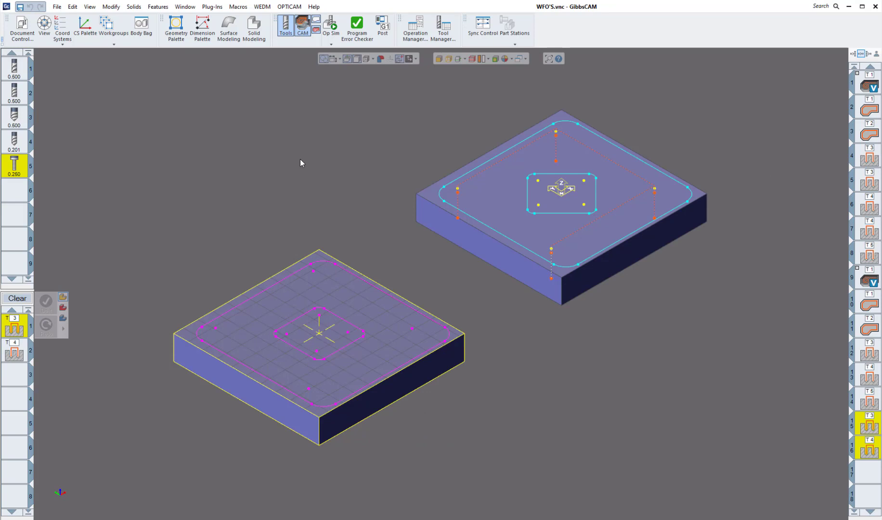
mouse_move(515, 218)
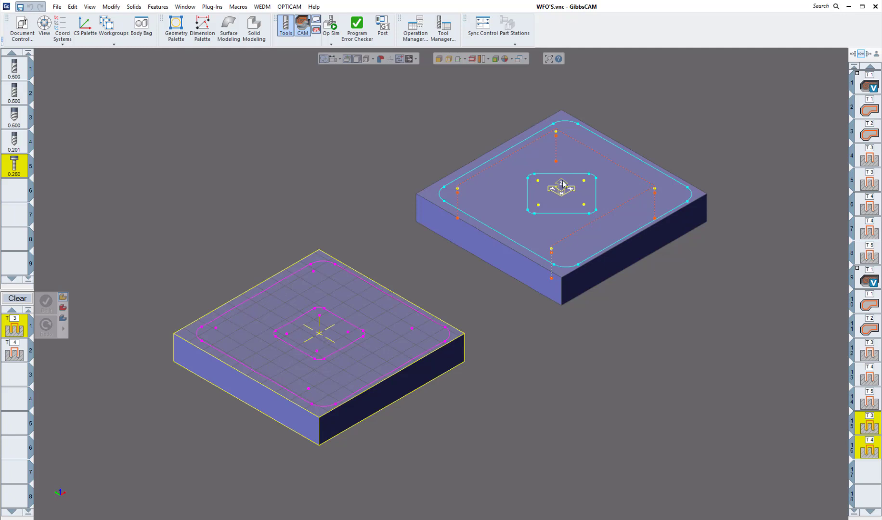
mouse_move(571, 200)
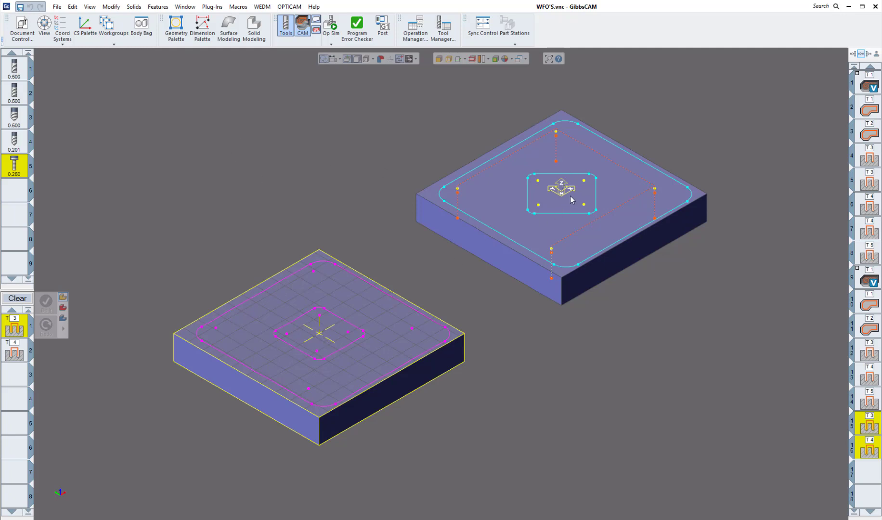
mouse_move(318, 160)
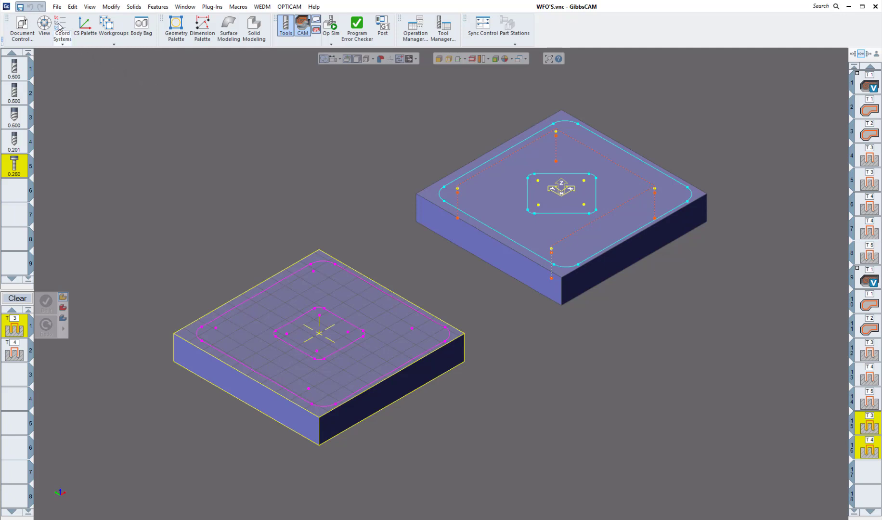
mouse_move(482, 76)
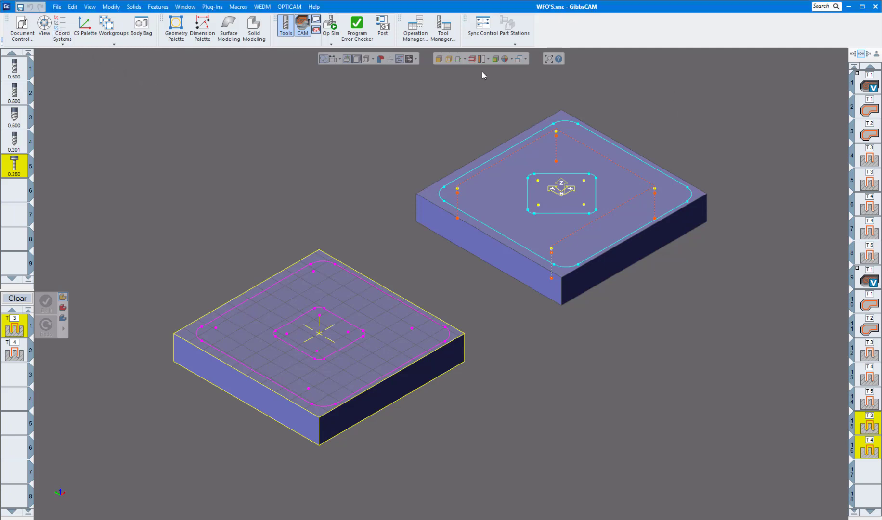
Show the CS list with 1st VISE and 2nd VISE and make 2nd VISE active
click(85, 28)
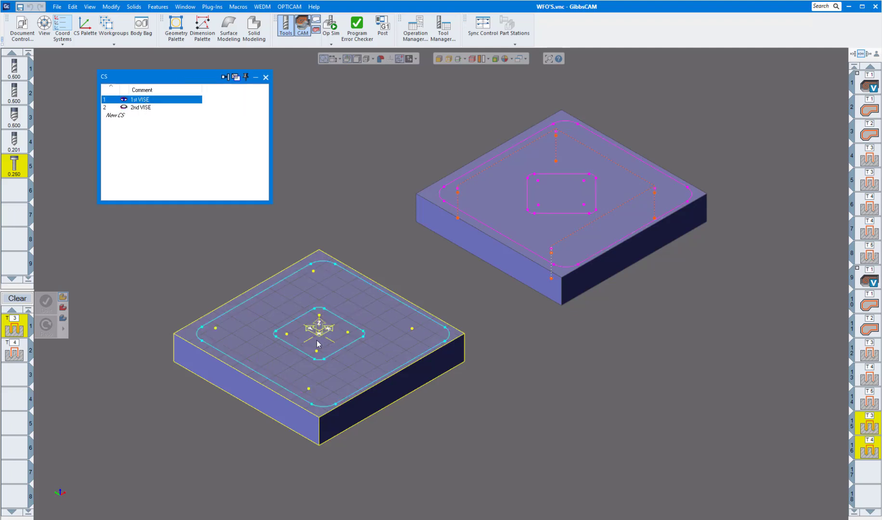
click(141, 107)
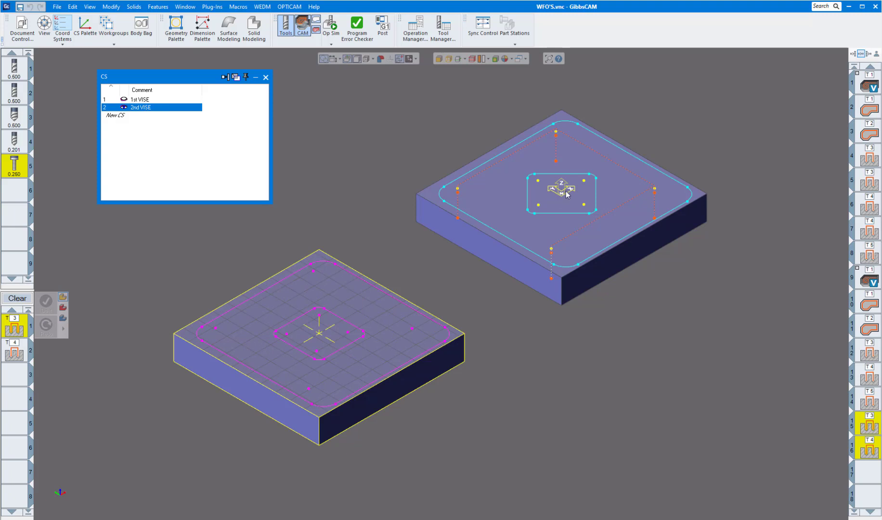
mouse_move(171, 128)
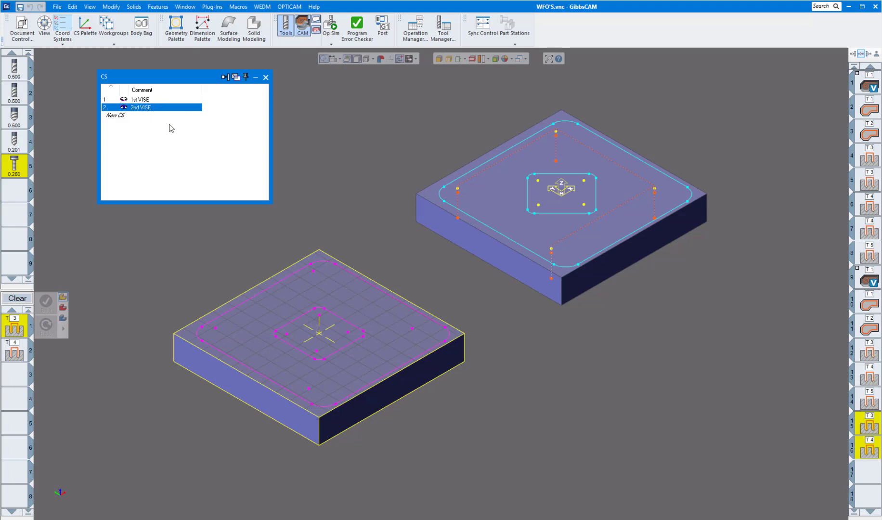
mouse_move(233, 94)
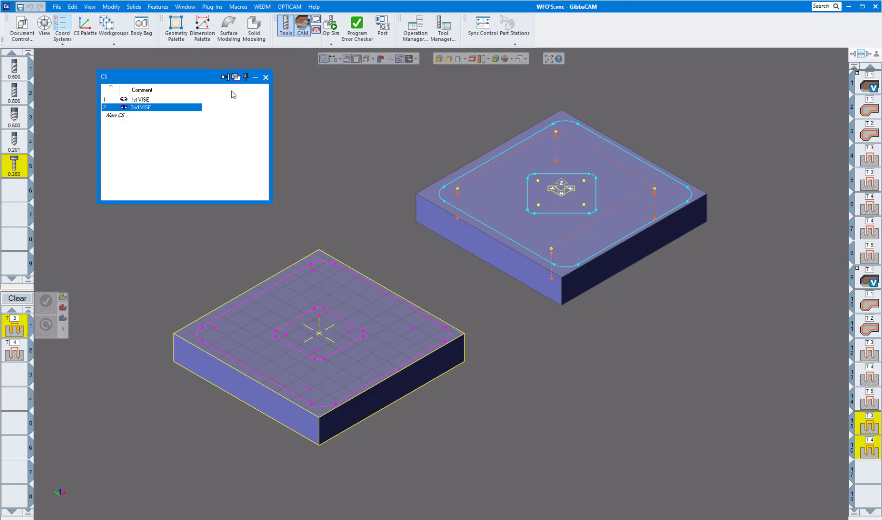
mouse_move(239, 92)
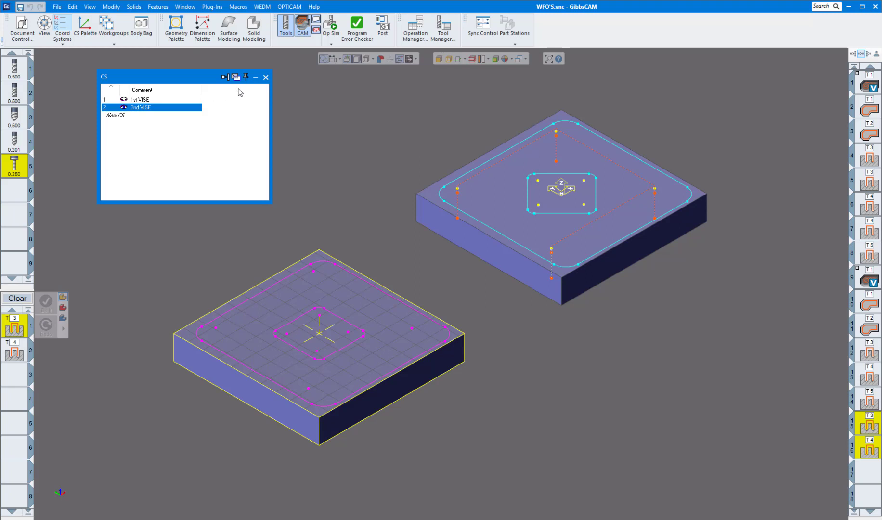
mouse_move(233, 95)
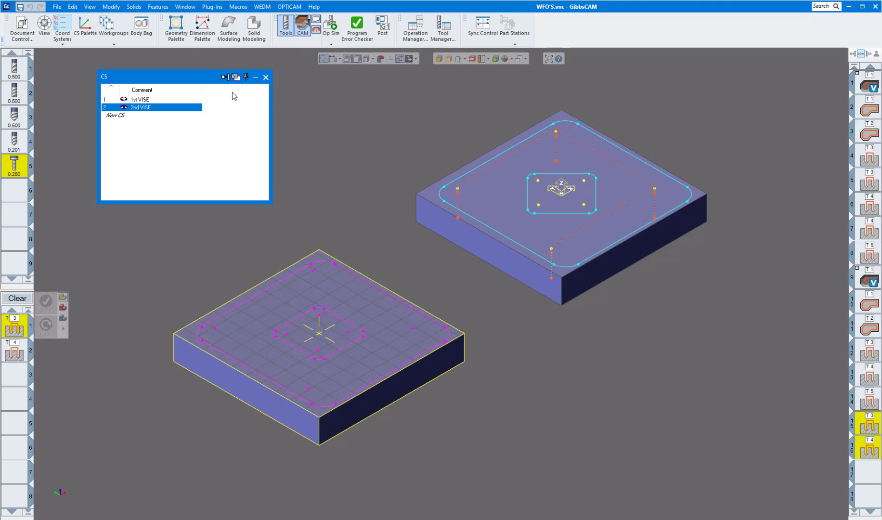
mouse_move(225, 150)
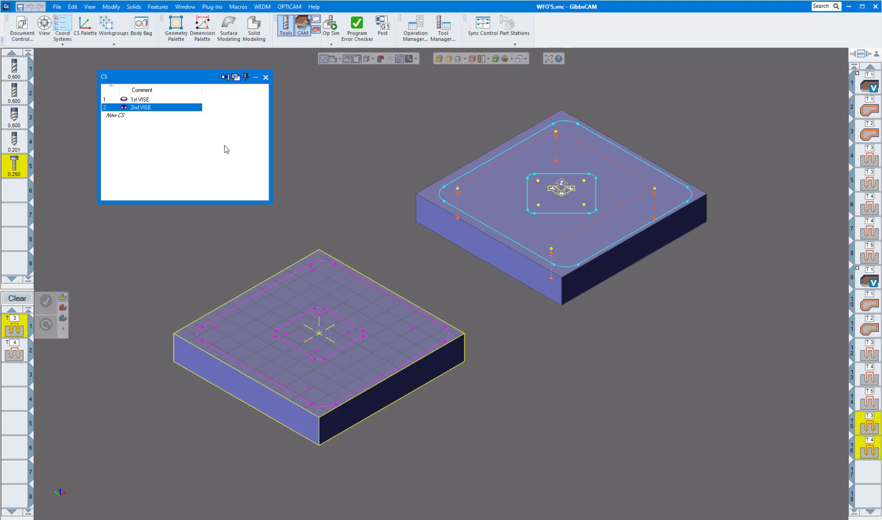
click(266, 77)
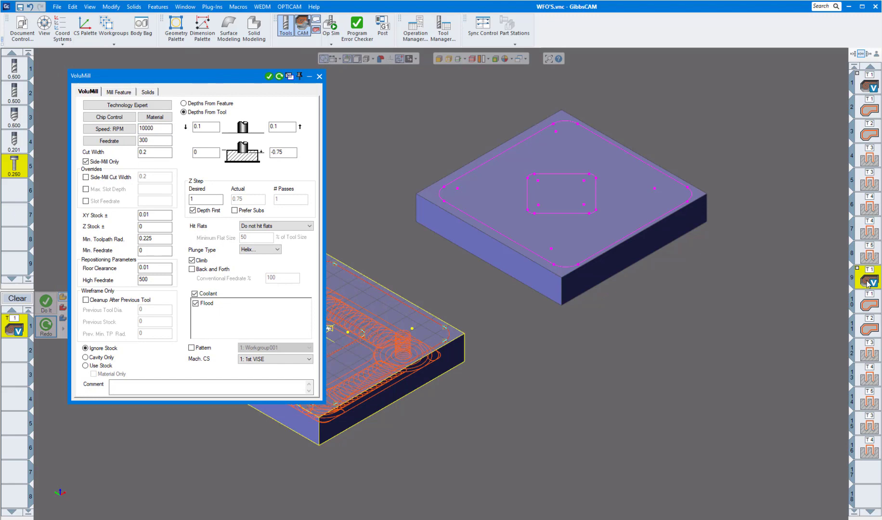
Set the VoluMill operation's Mach. CS to 2: 2nd VISE and close the dialog
click(275, 359)
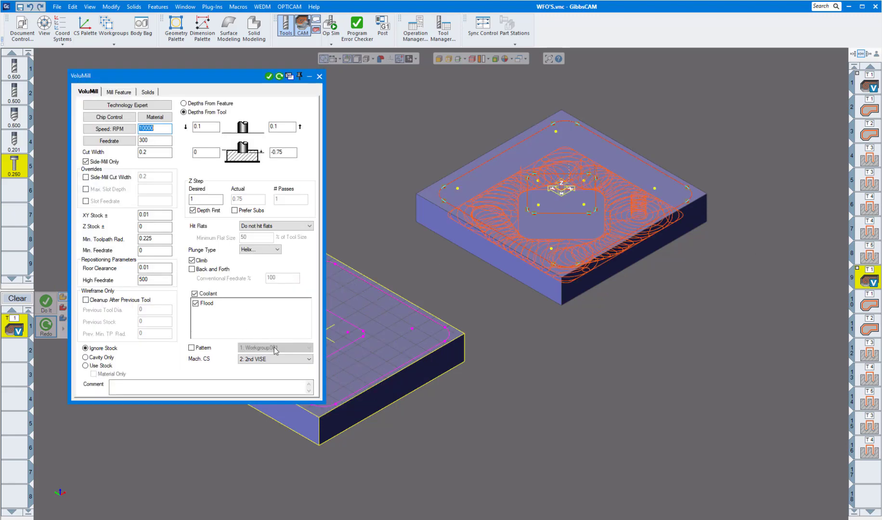
mouse_move(318, 76)
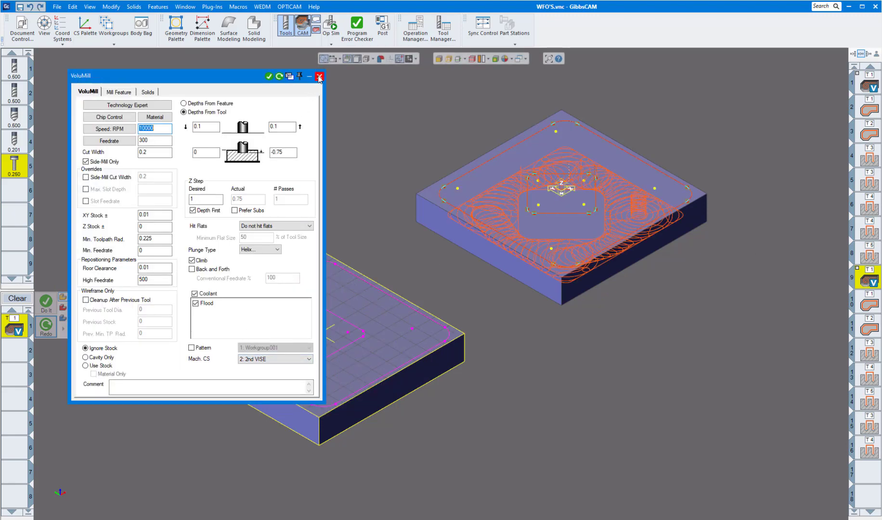
click(319, 76)
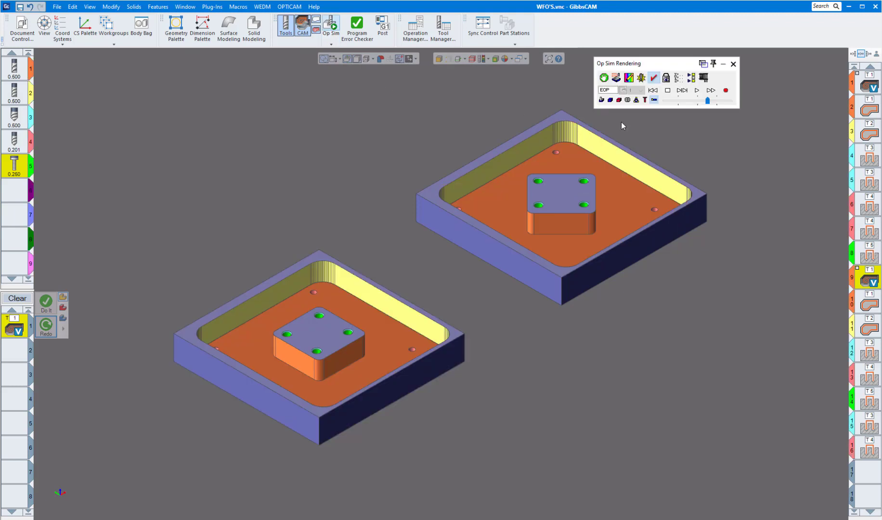
Rewind and play the cutting simulation of both parts, then close Op Sim
click(696, 90)
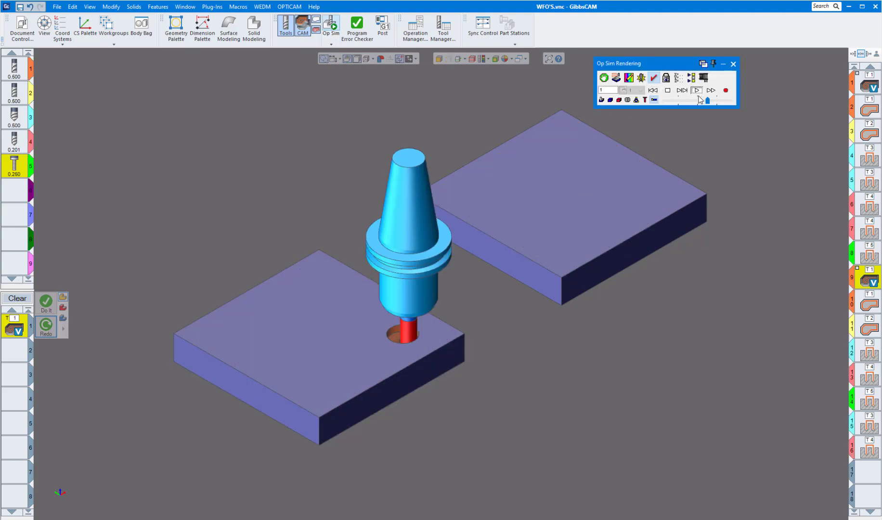
click(711, 91)
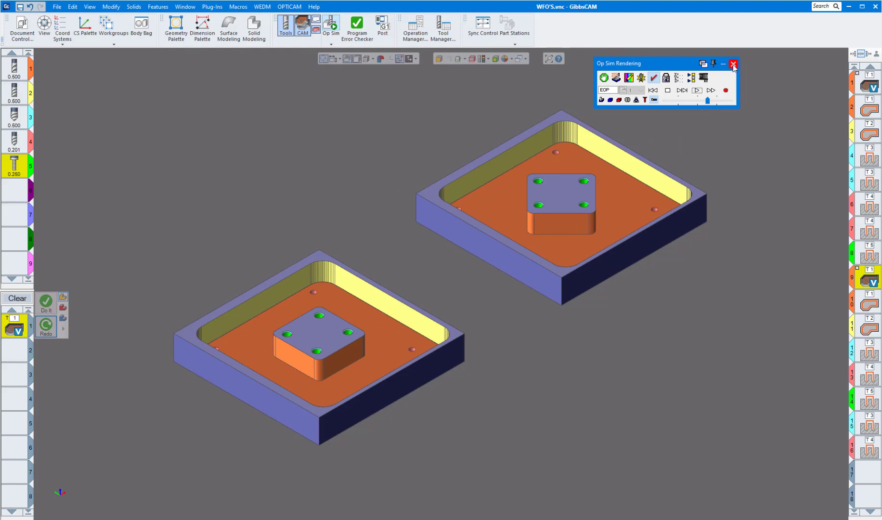
click(734, 62)
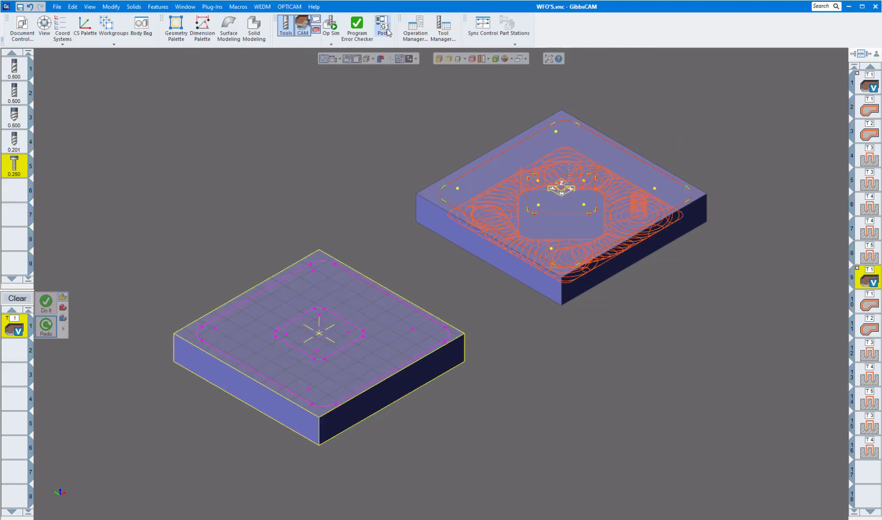
In Post Processor Workfixtures set 1st VISE to 1 and 2nd VISE to 2, then process the G-code
click(382, 27)
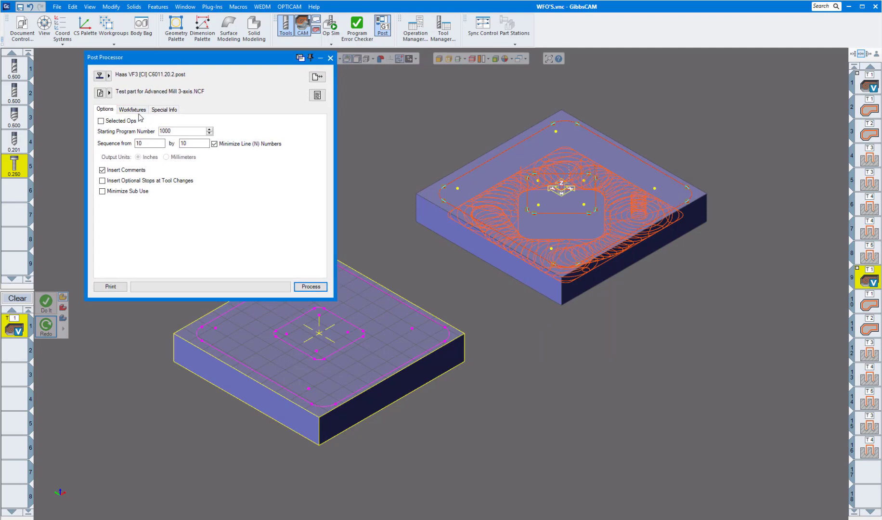
click(132, 109)
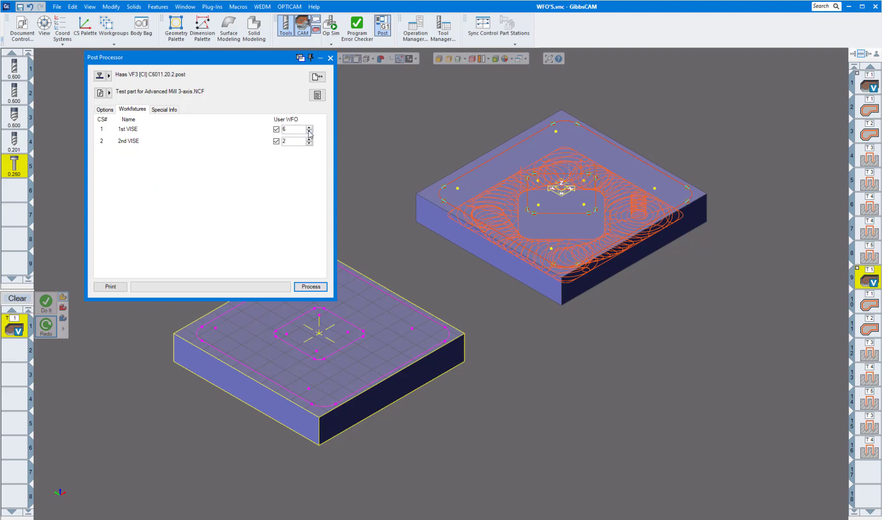
click(309, 132)
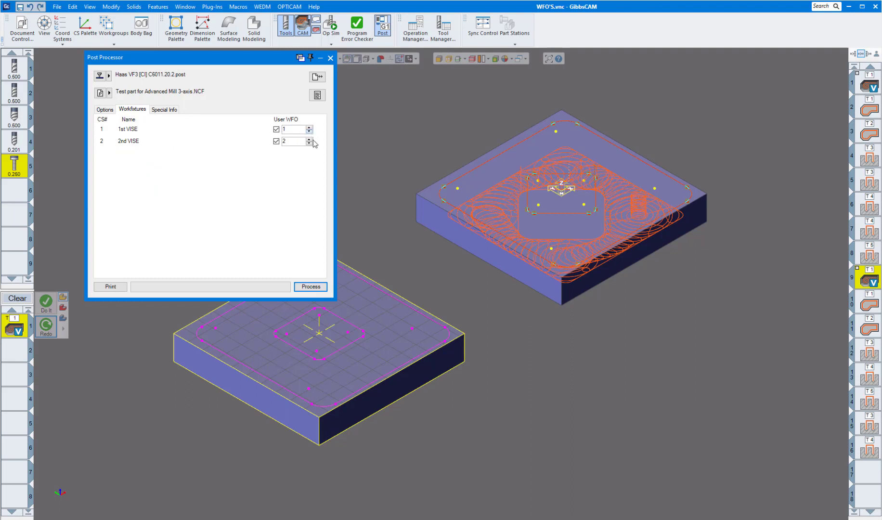
click(310, 143)
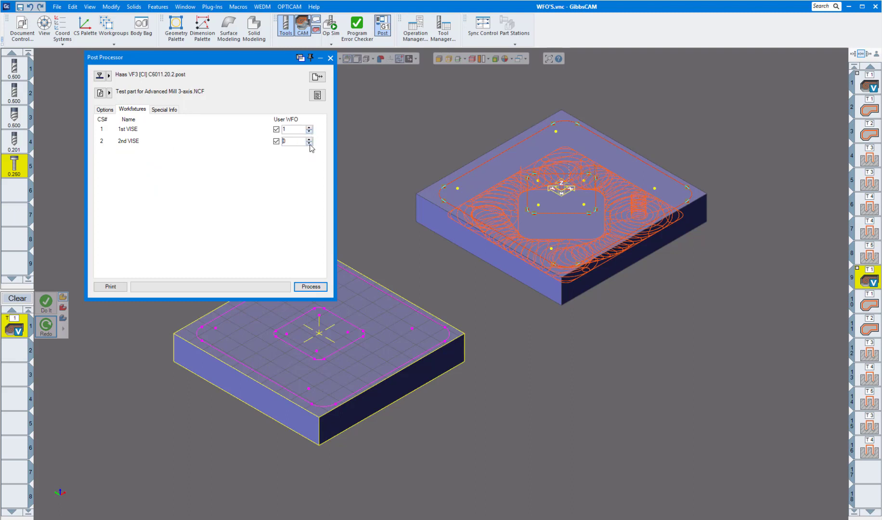
click(309, 139)
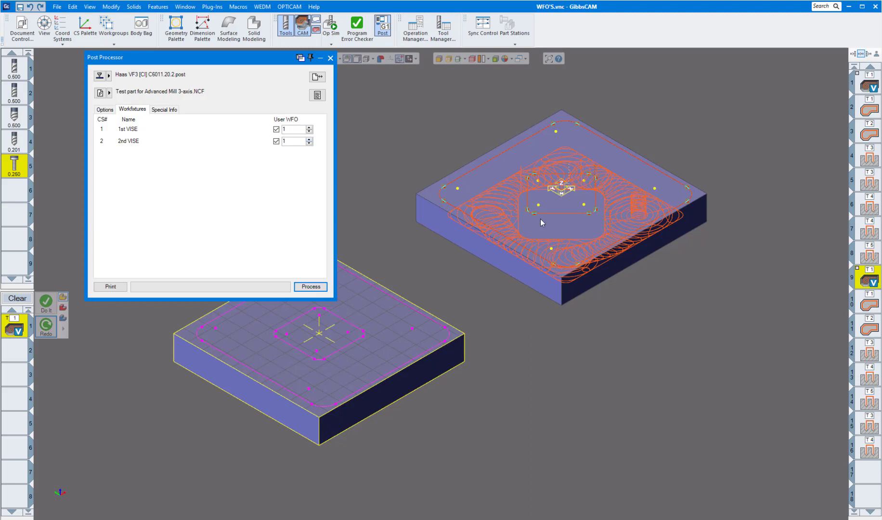
mouse_move(527, 219)
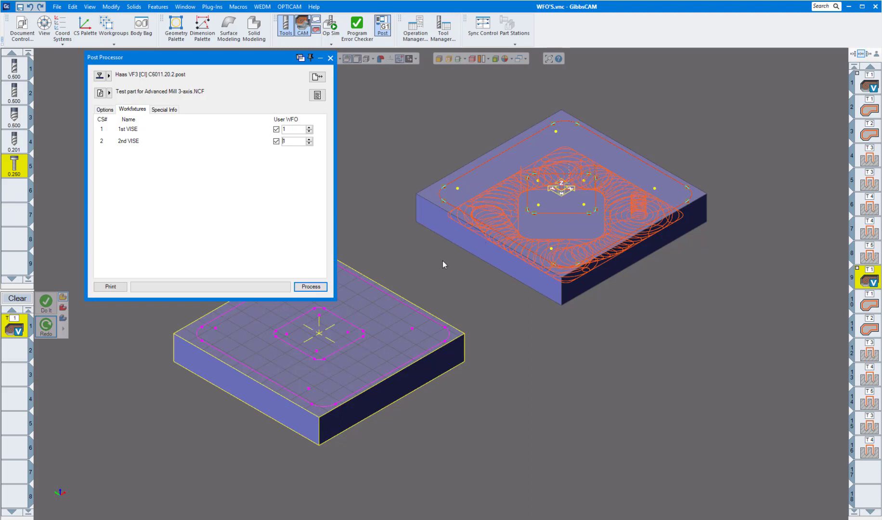
mouse_move(256, 186)
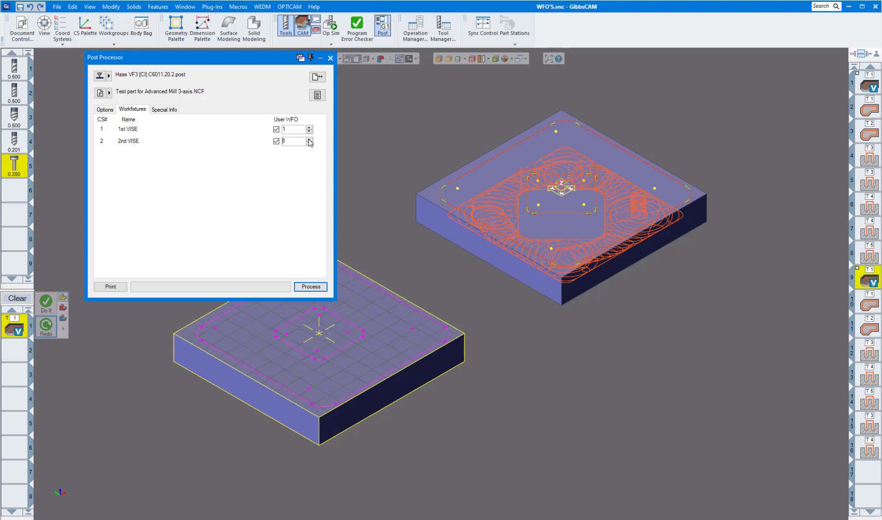
click(309, 139)
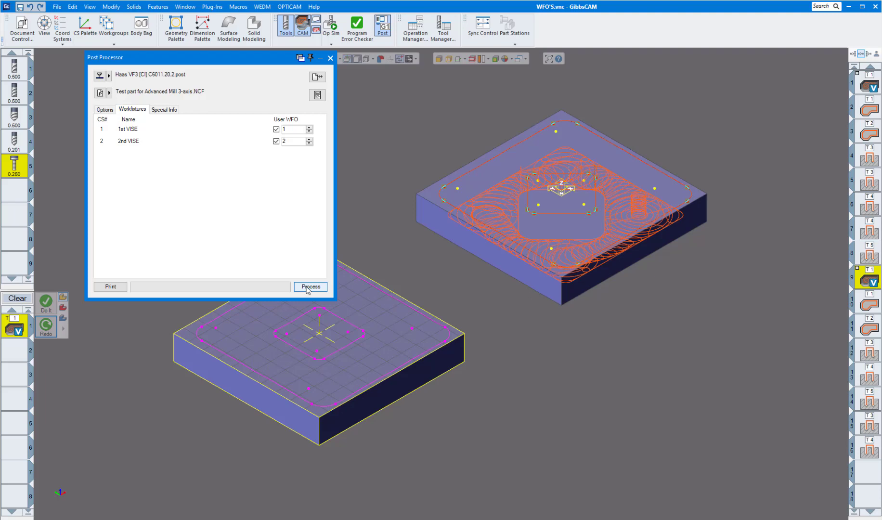
click(310, 286)
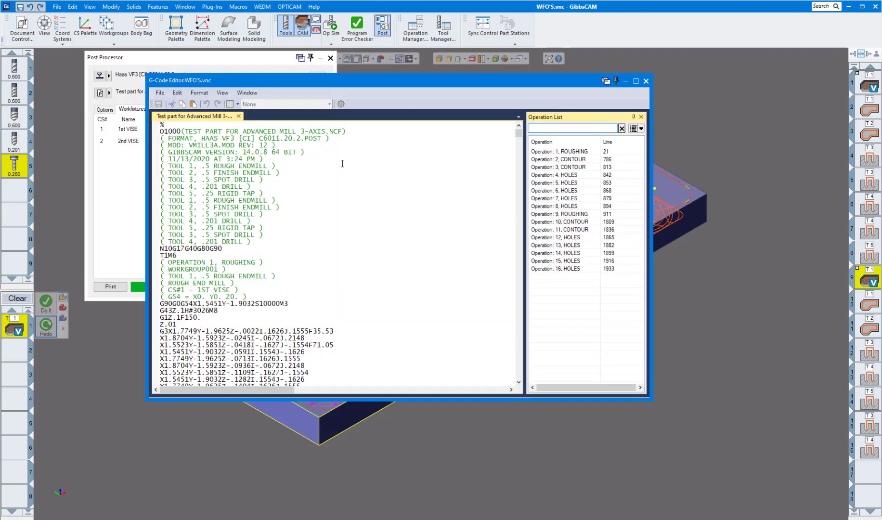
Scroll through the posted G-code listing to review the work offsets
scroll(down, 3)
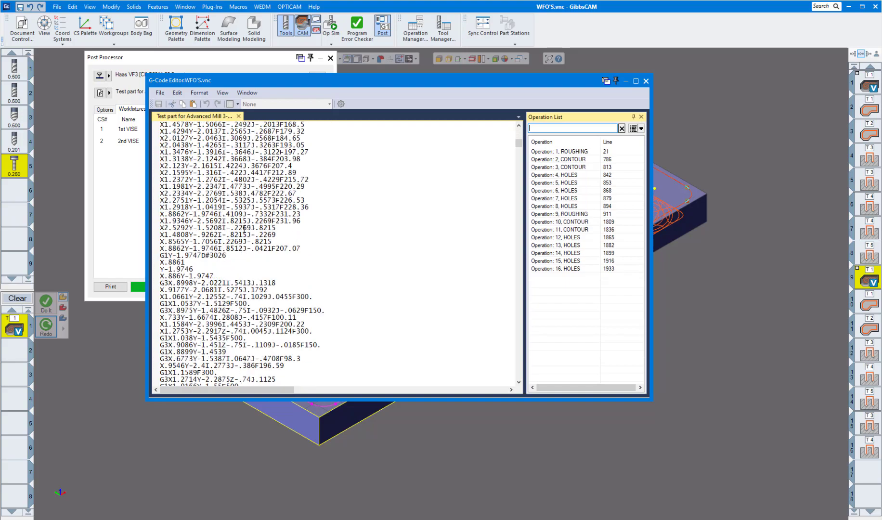
scroll(down, 3)
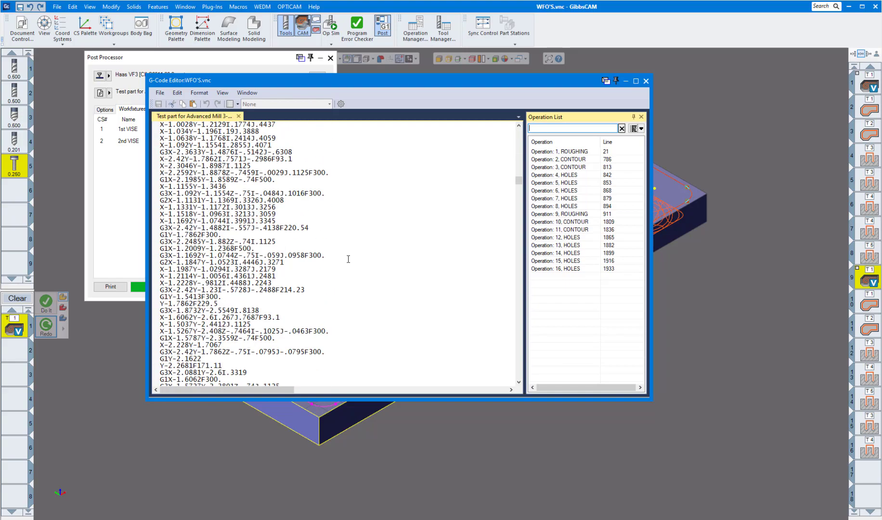
scroll(down, 3)
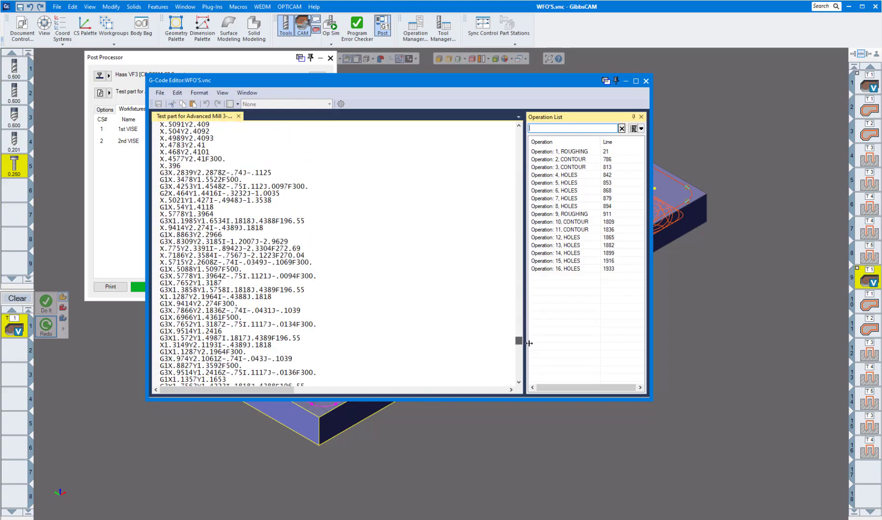
scroll(down, 3)
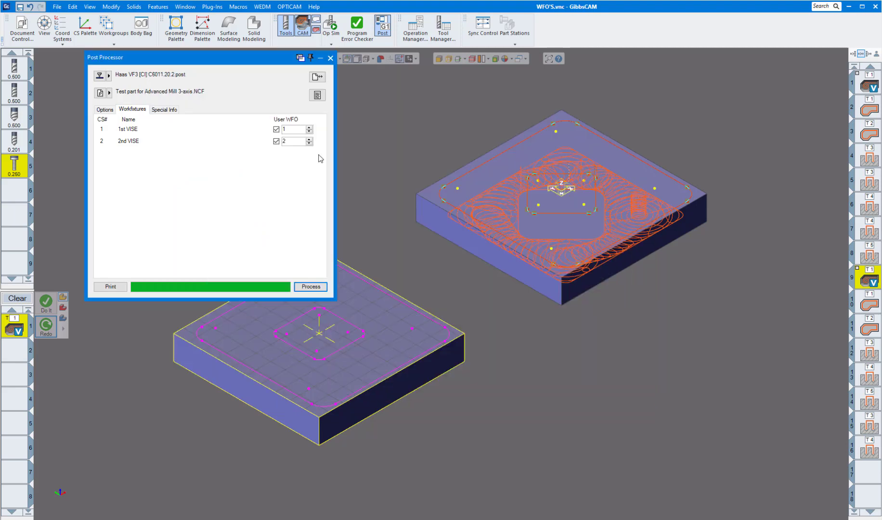
mouse_move(266, 183)
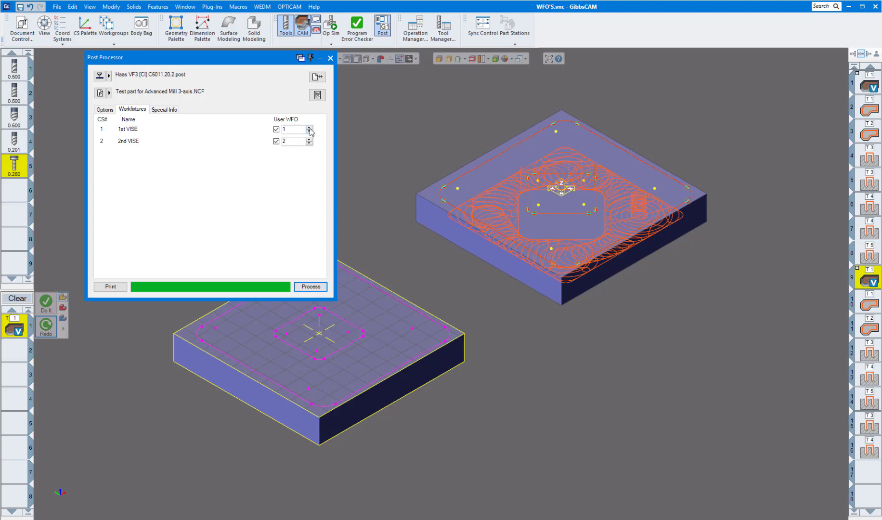
Raise the User WFO numbers to 3 for 1st VISE and 4 for 2nd VISE
click(309, 127)
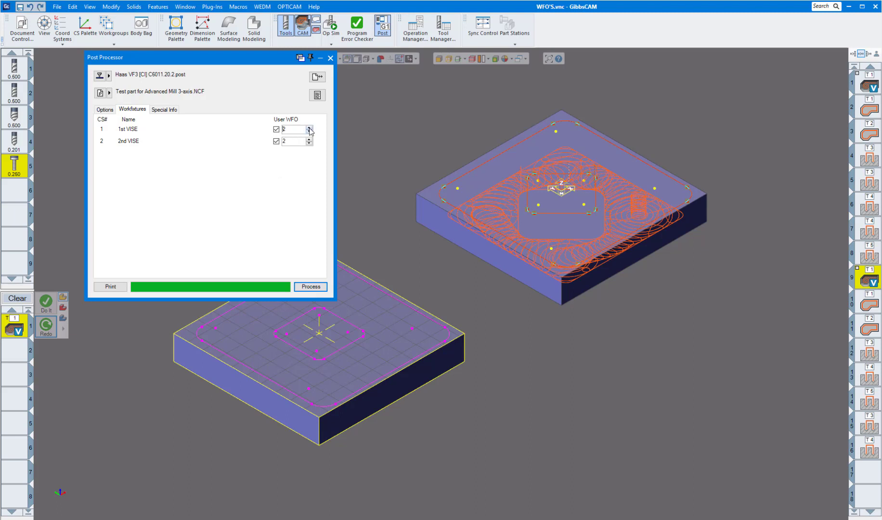
click(308, 127)
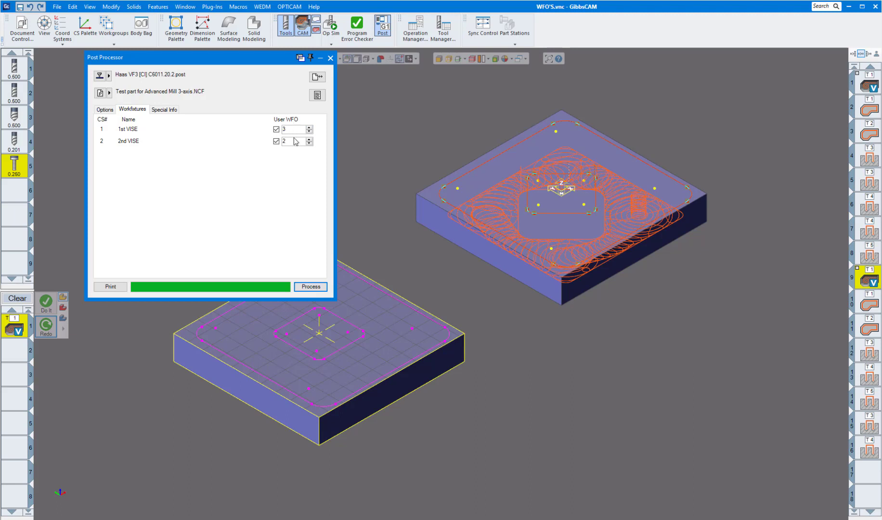
click(310, 140)
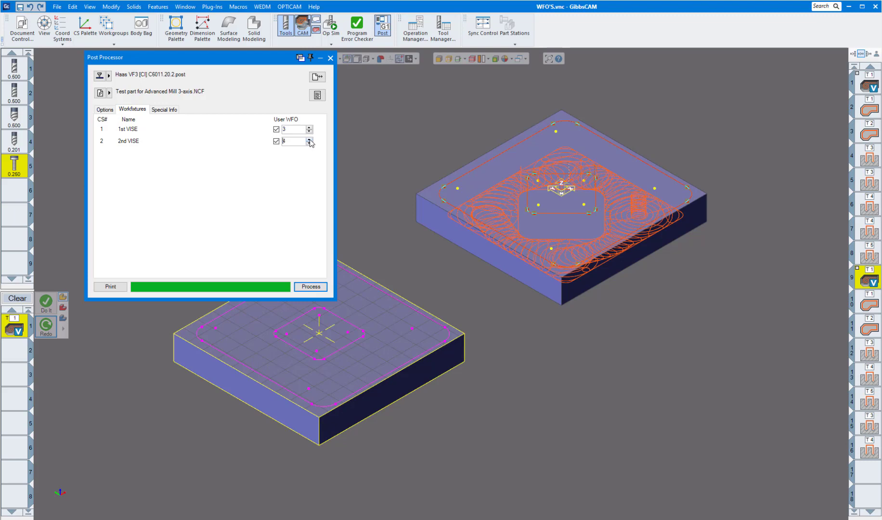
click(310, 286)
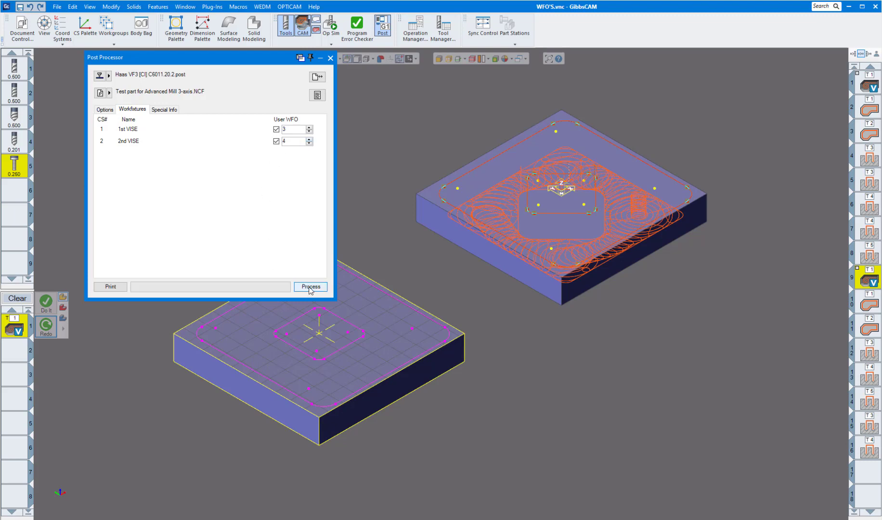
Repost the program, confirm 2nd VISE operations use G57, and close the listing
click(310, 286)
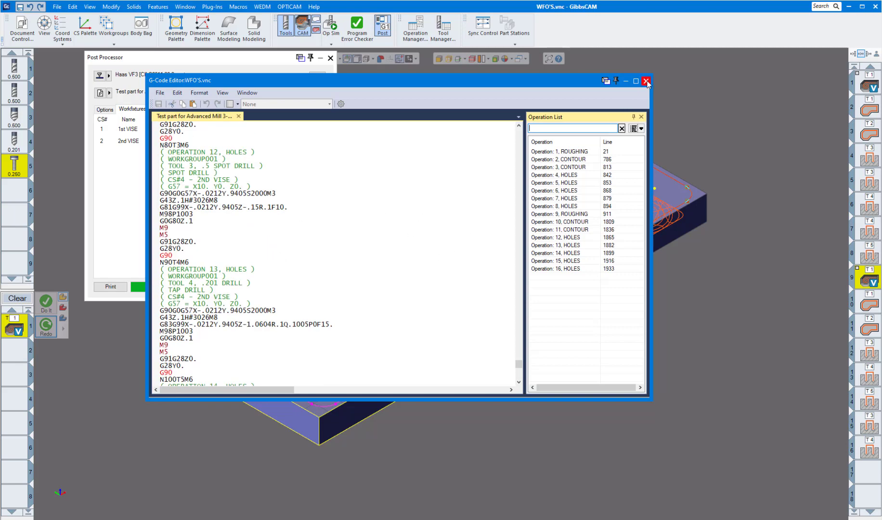
click(647, 81)
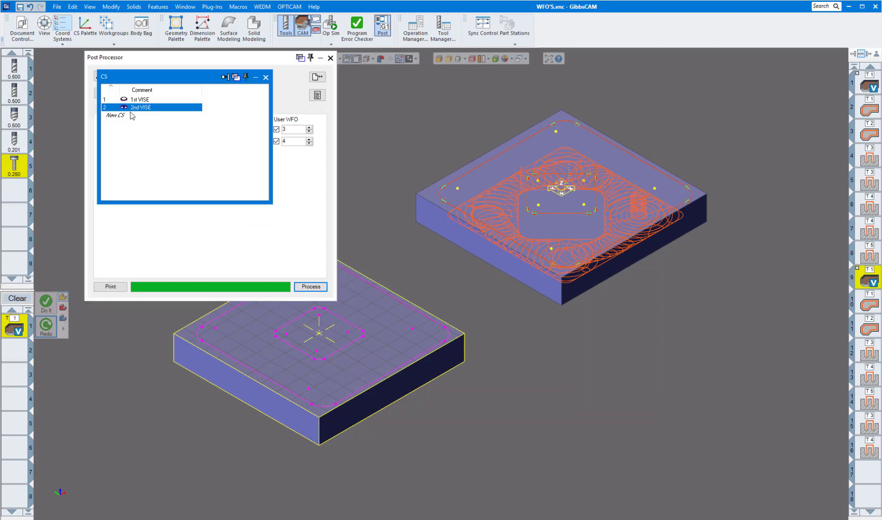
mouse_move(152, 119)
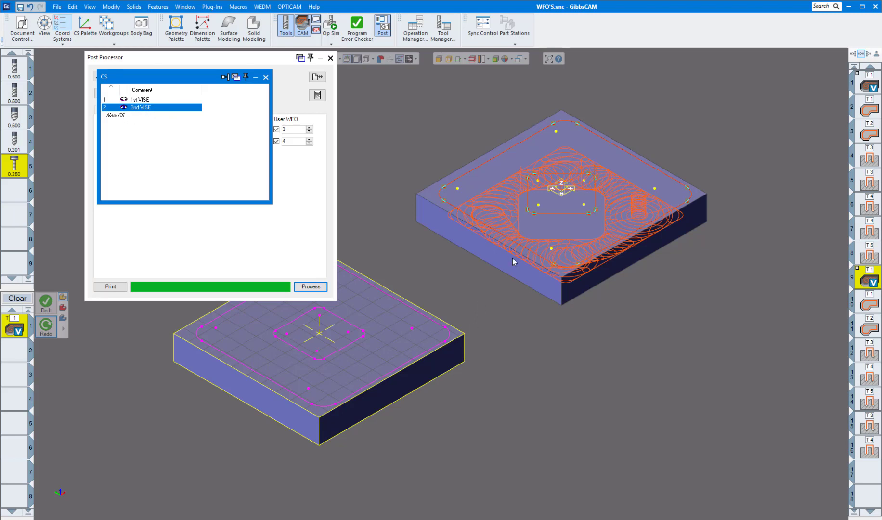
mouse_move(208, 139)
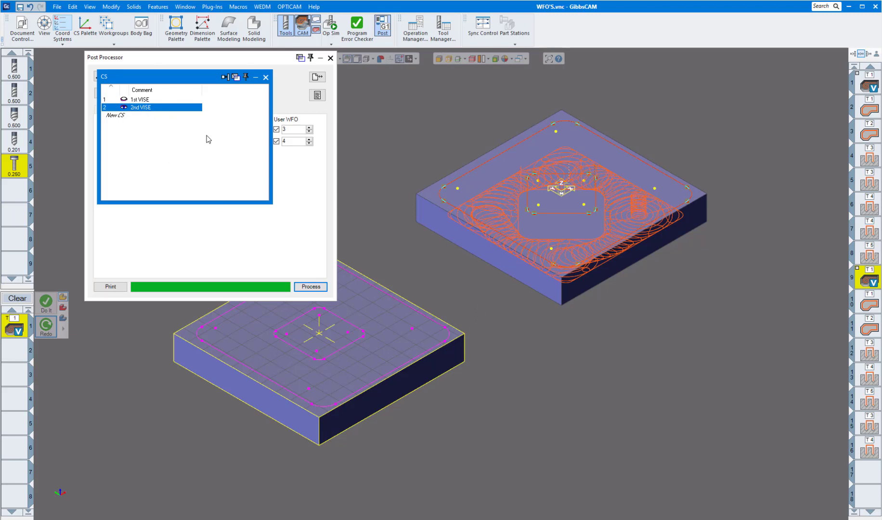
mouse_move(214, 105)
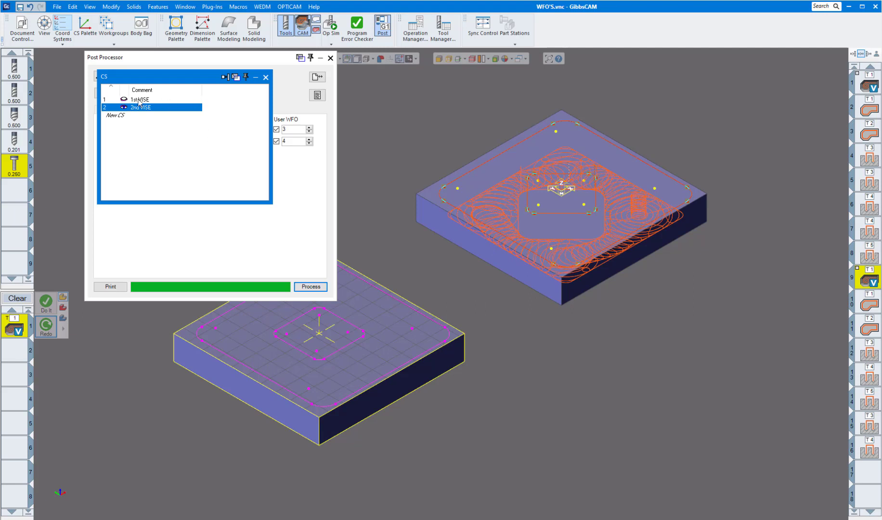
mouse_move(213, 109)
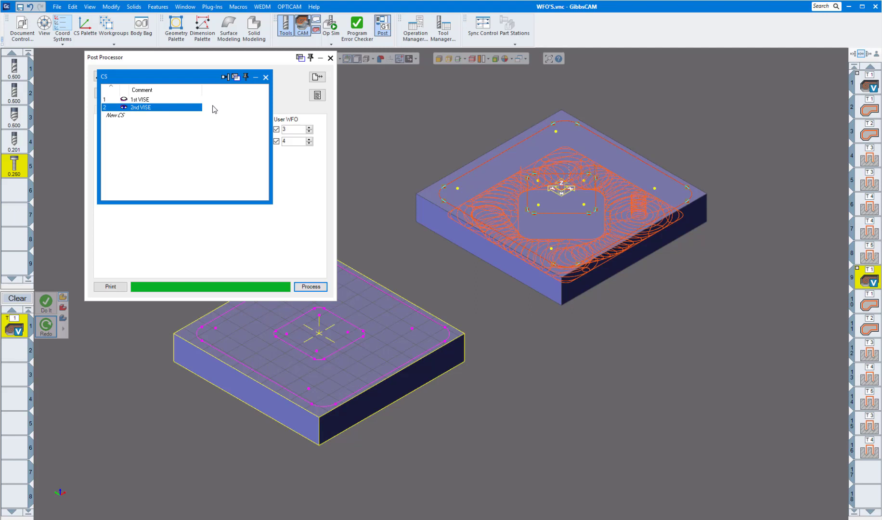
mouse_move(216, 106)
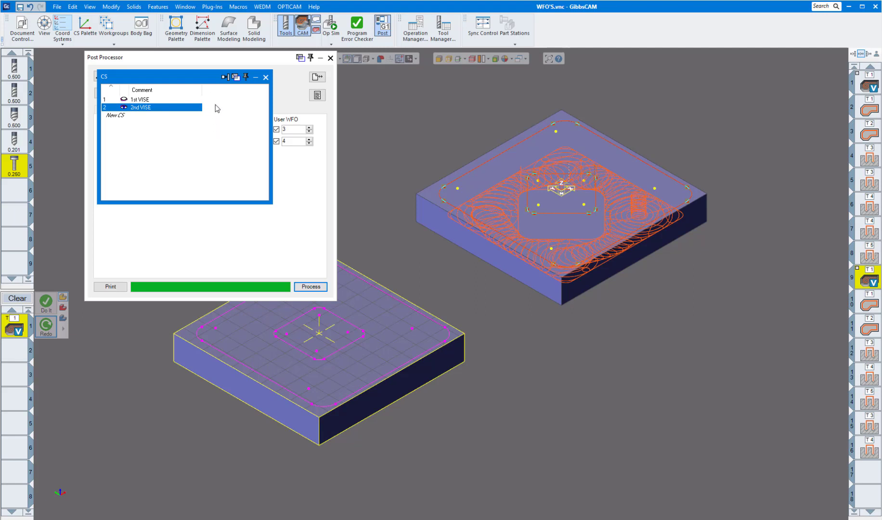
mouse_move(265, 77)
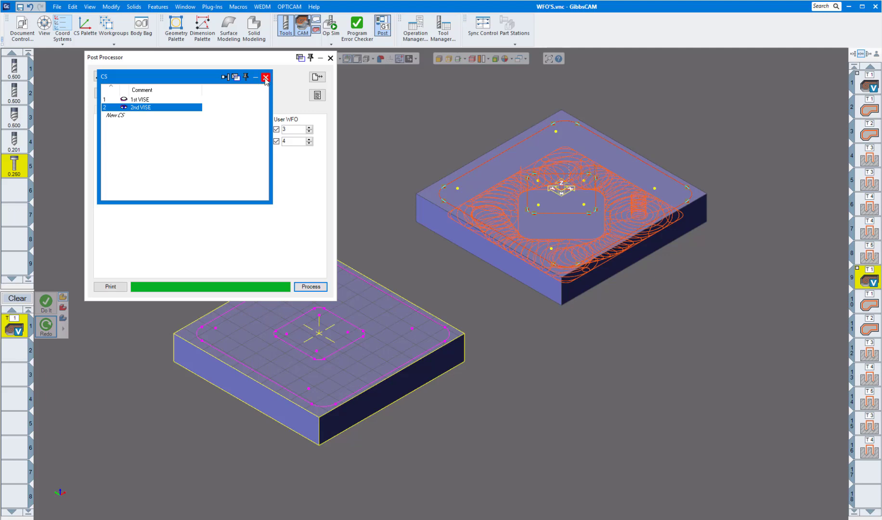
Close the CS Palette, leaving the Workfixtures settings showing offsets 3 and 4
click(266, 77)
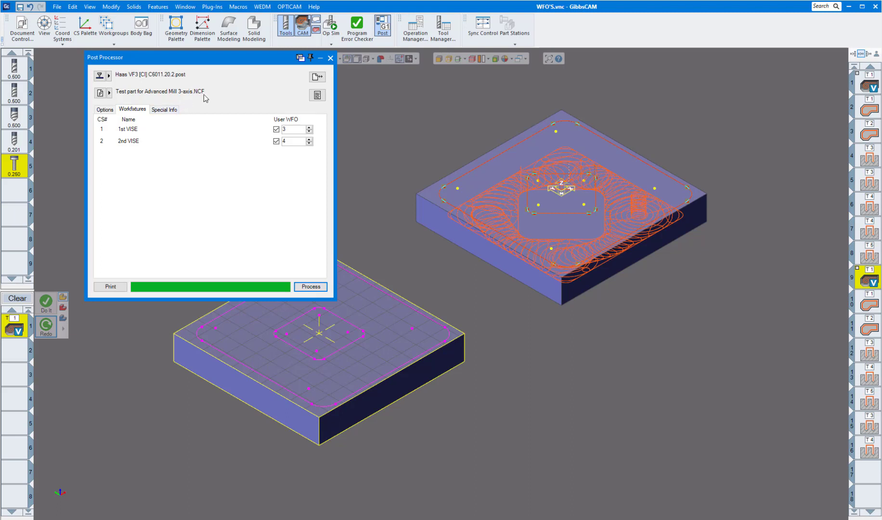
mouse_move(205, 166)
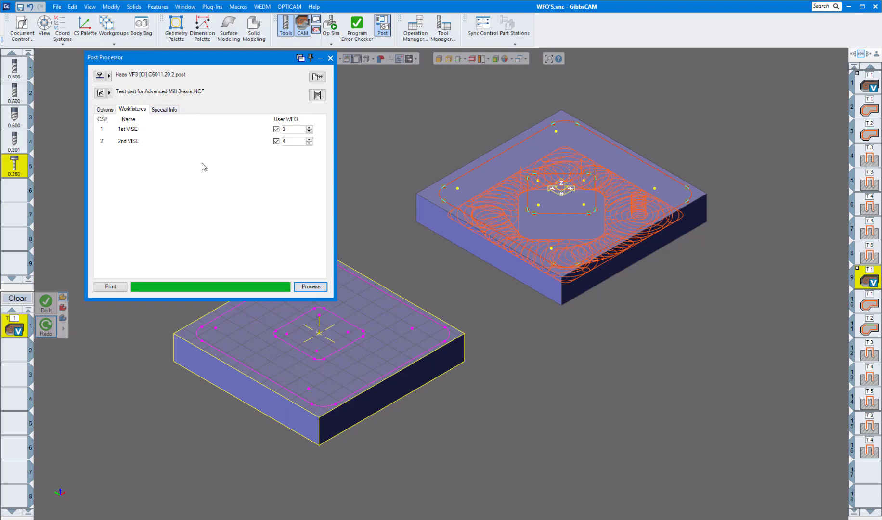
mouse_move(205, 196)
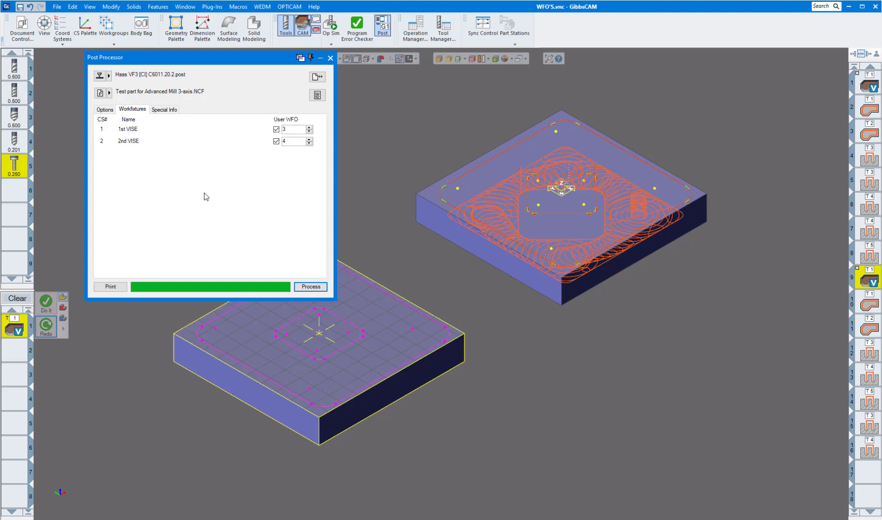
mouse_move(280, 212)
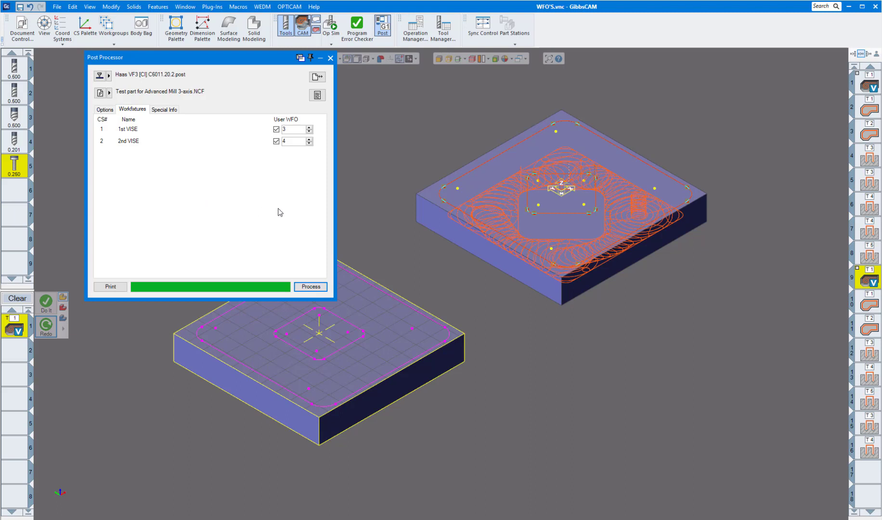